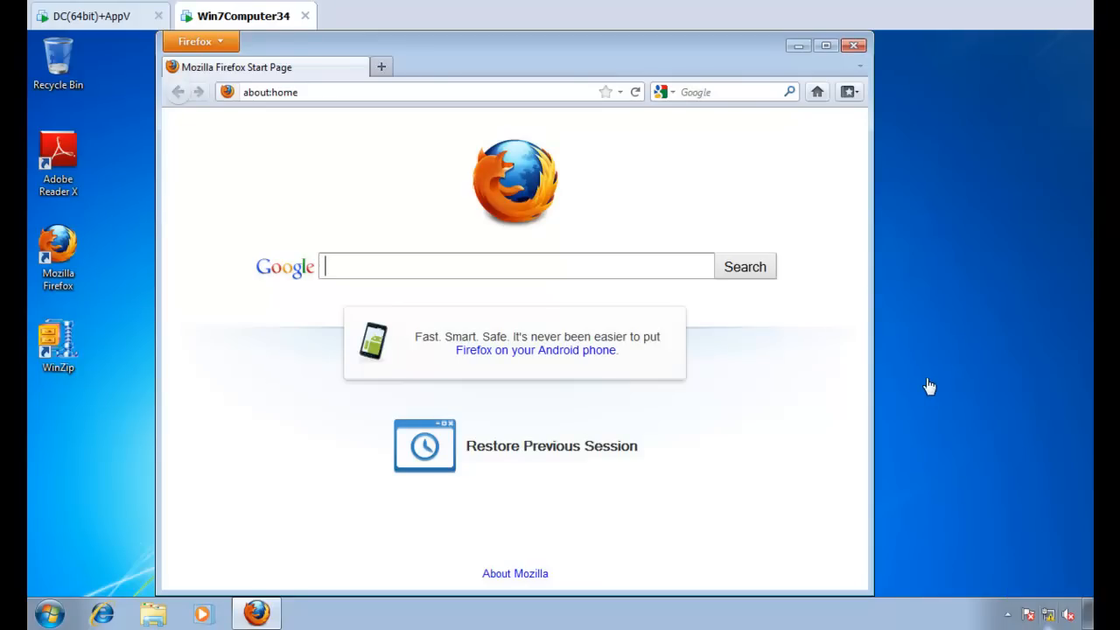
pyautogui.moveTo(934, 396)
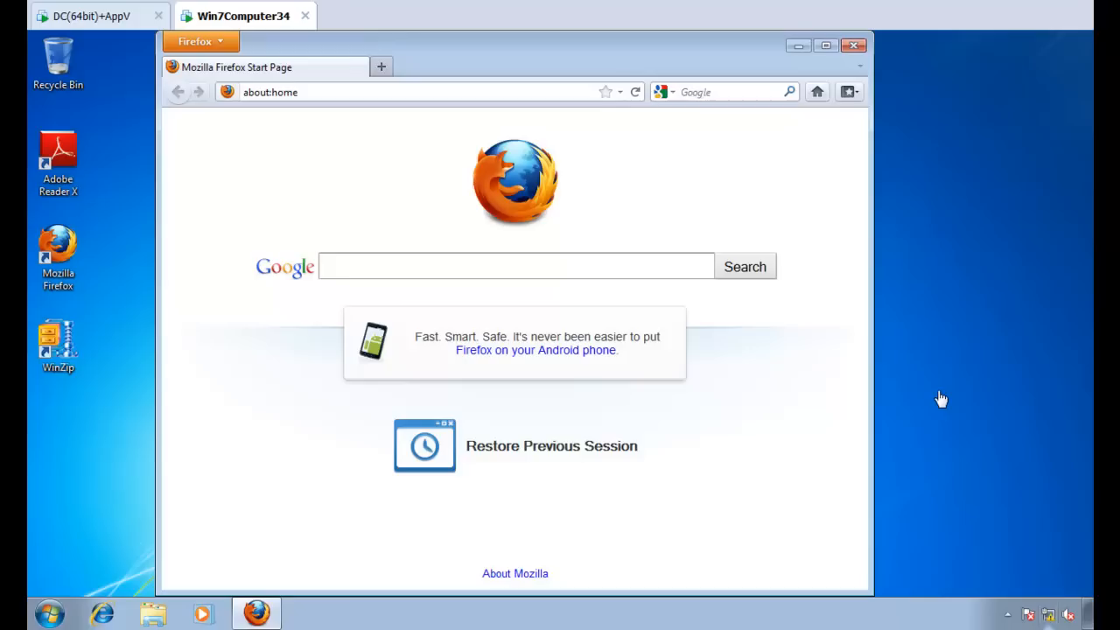
pyautogui.moveTo(915, 375)
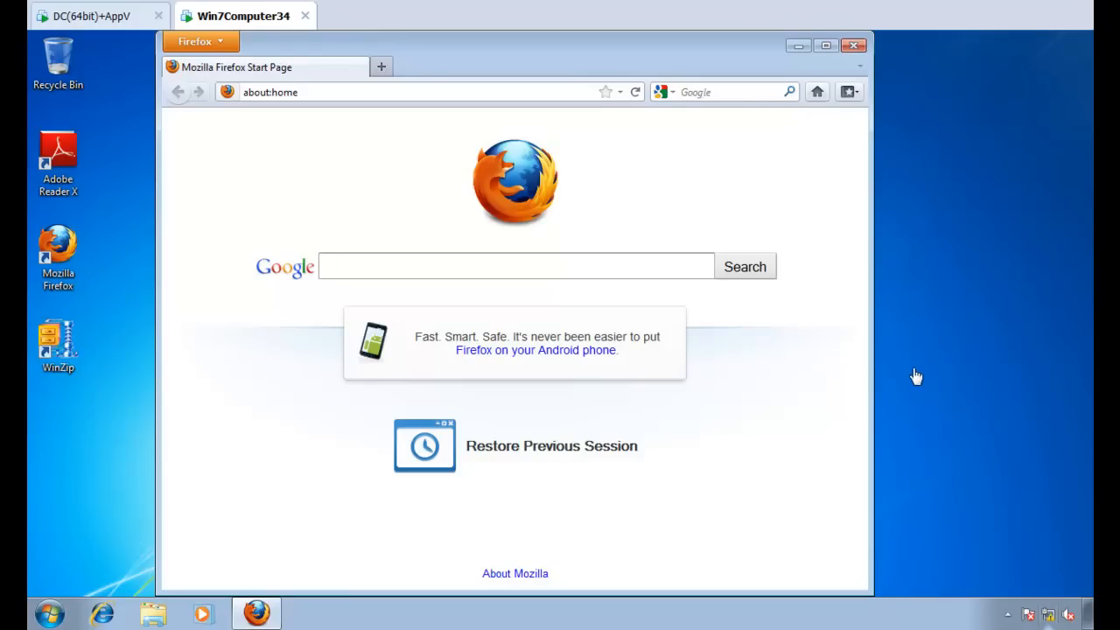
# Step: Turn off add-on install warnings and attack-site and web-forgery blocking in Firefox Security options, then save
pyautogui.click(197, 42)
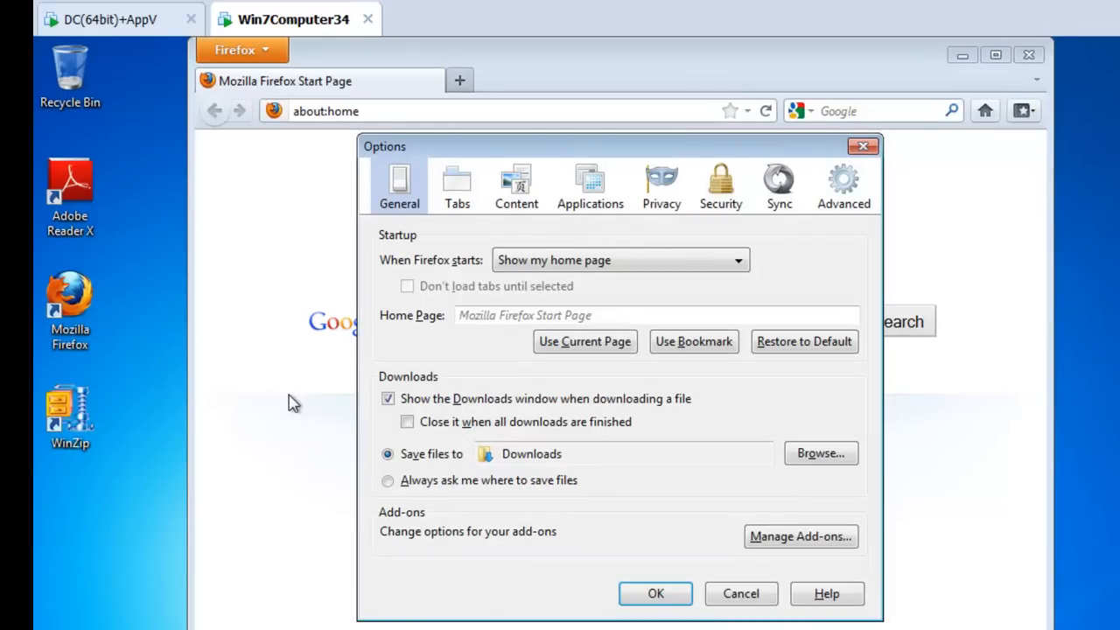
pyautogui.moveTo(417, 338)
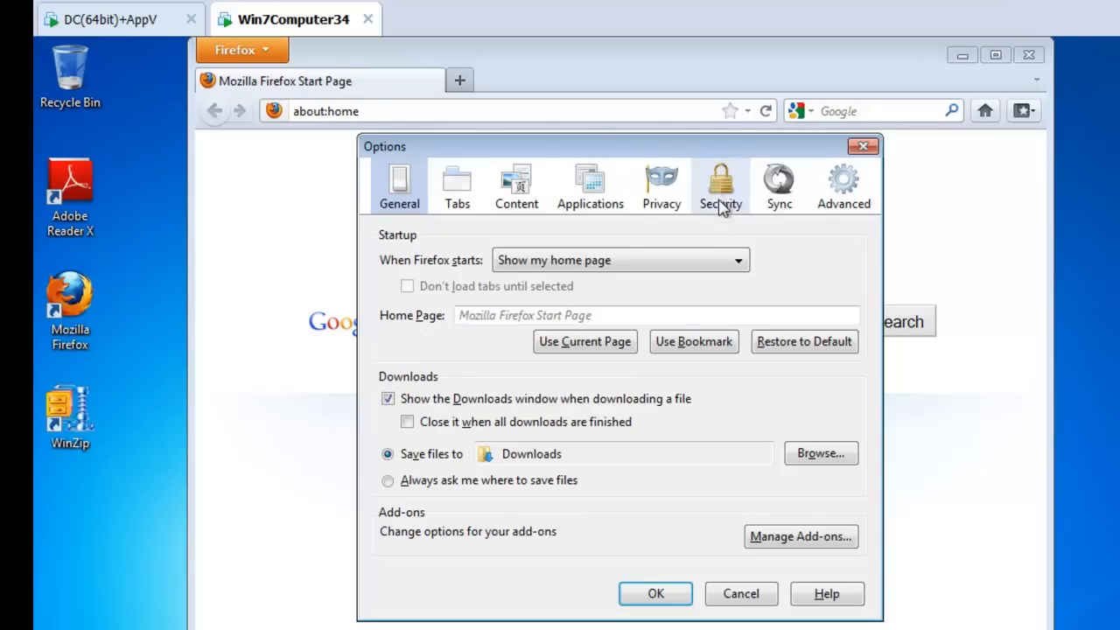
pyautogui.click(720, 179)
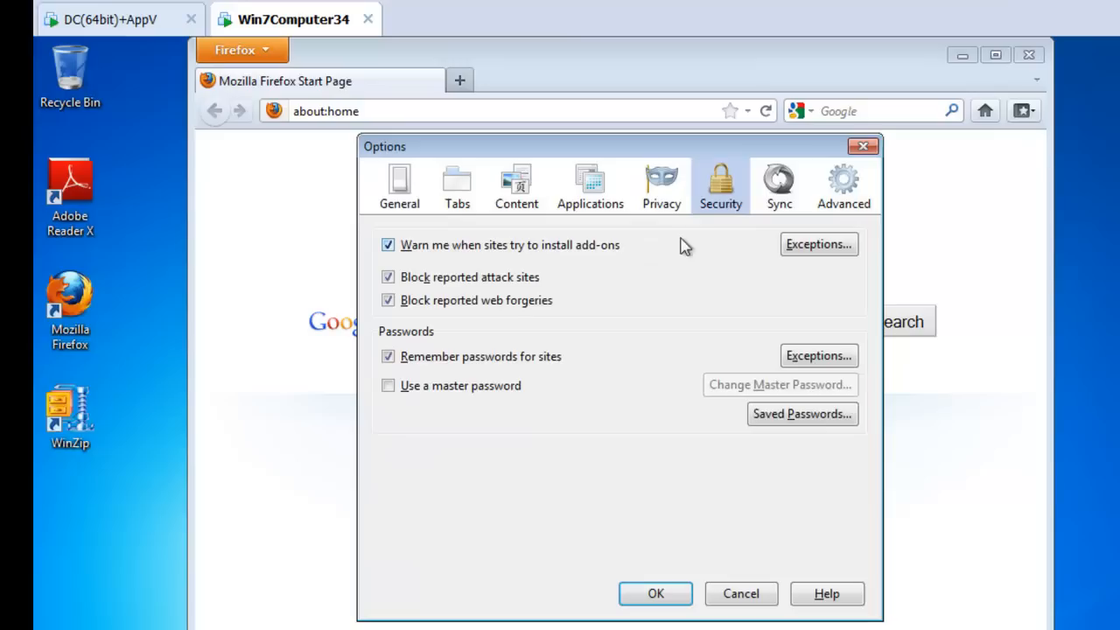
pyautogui.moveTo(576, 272)
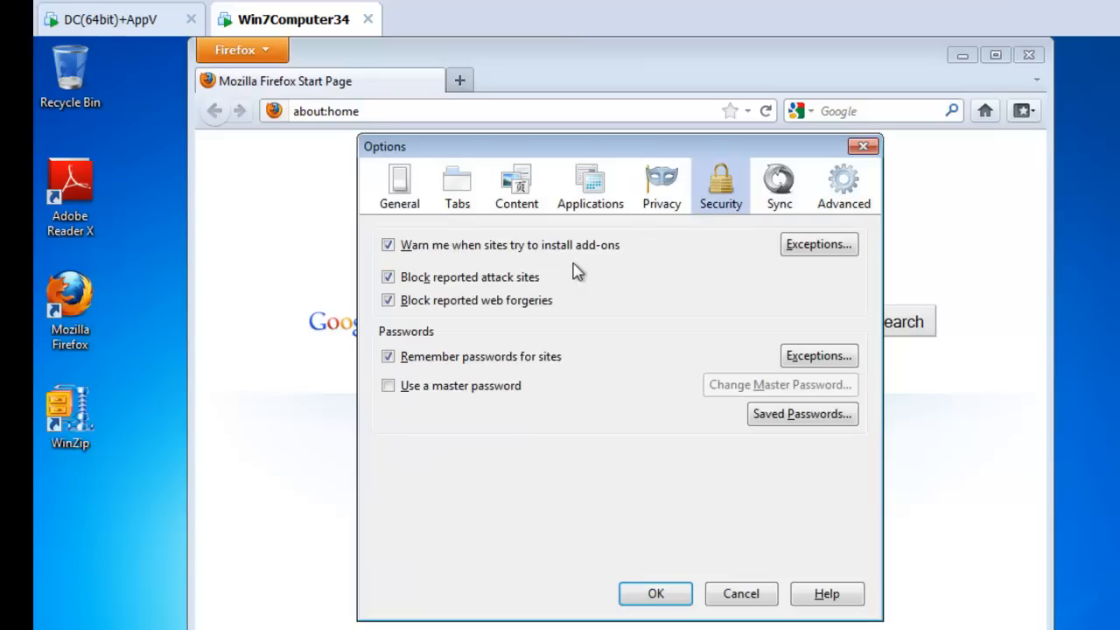
pyautogui.click(388, 244)
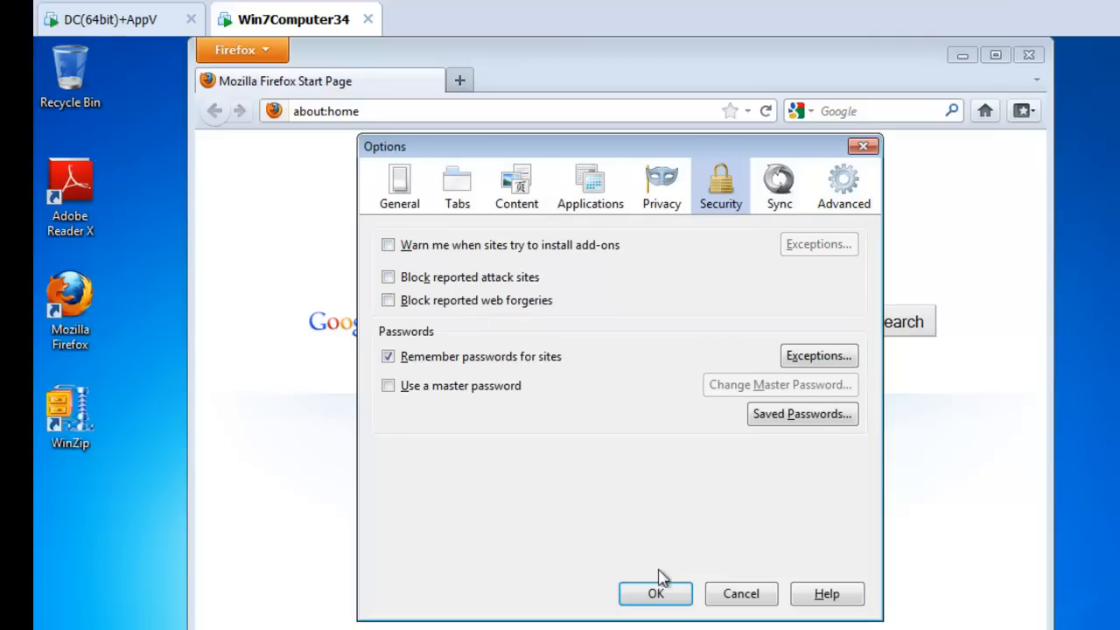
pyautogui.click(663, 594)
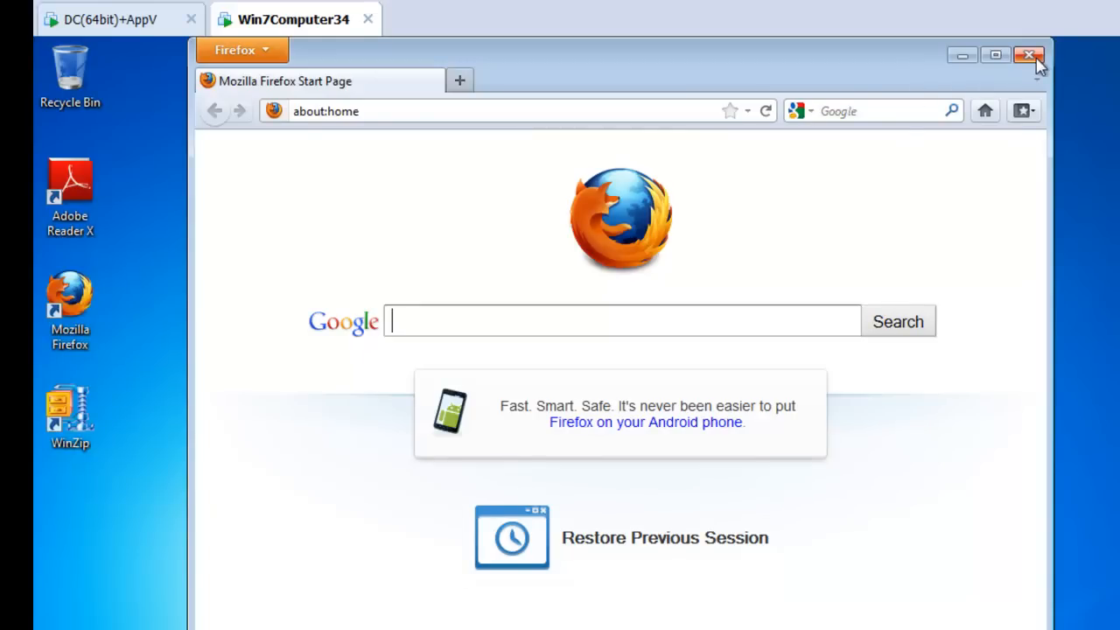
# Step: Close Firefox and create the GPO 'Manage Firefox using GP and P…' linked to East Sales Desktops
pyautogui.click(1026, 55)
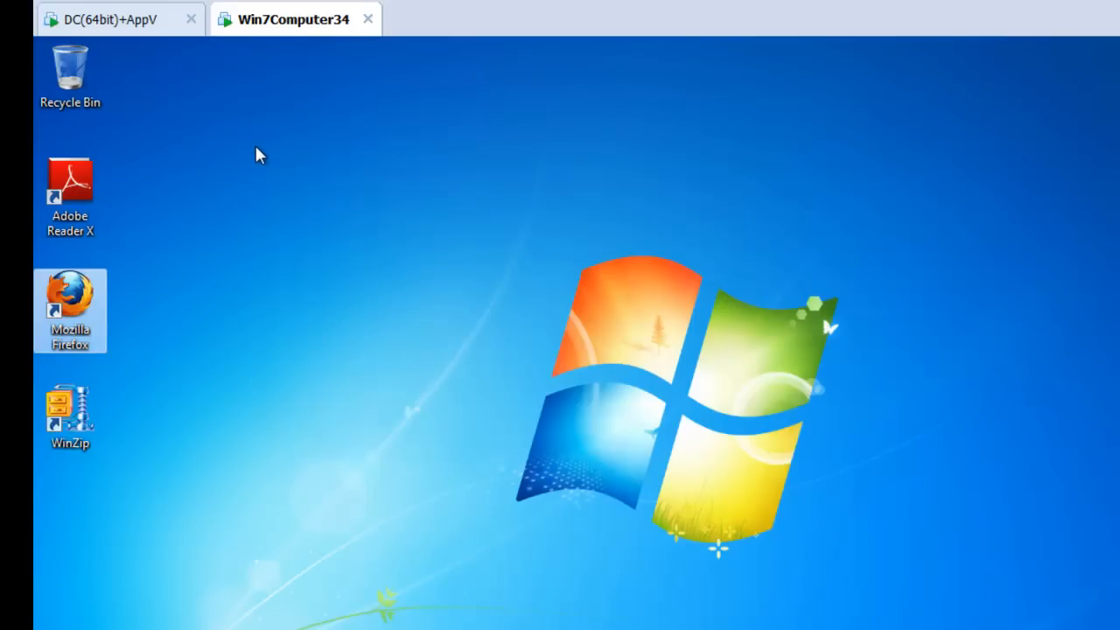
pyautogui.moveTo(131, 19)
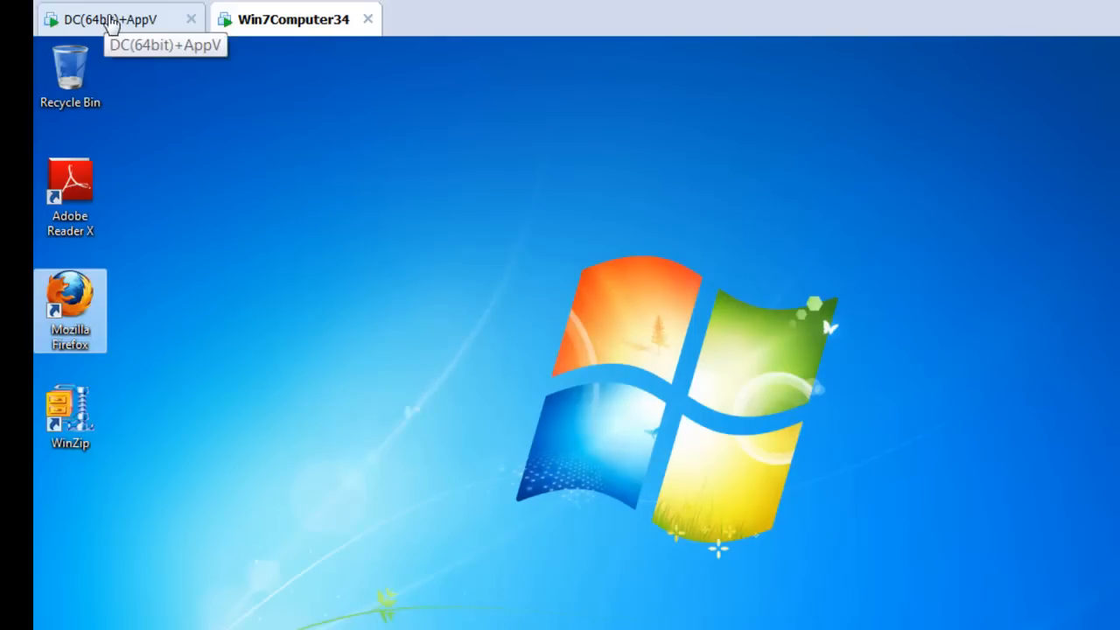
pyautogui.click(114, 18)
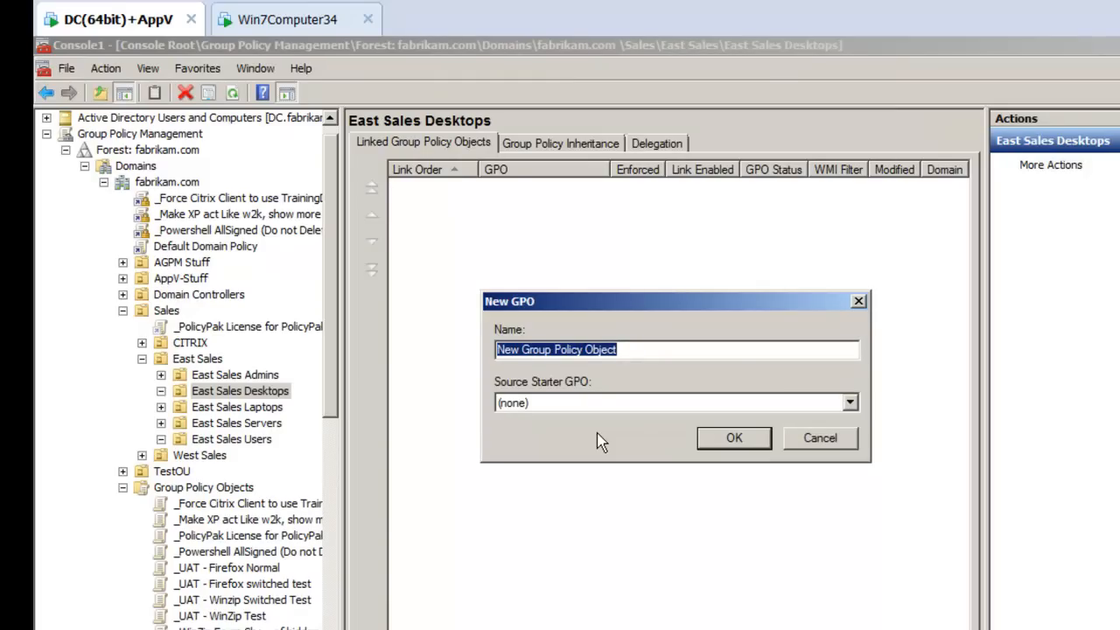
pyautogui.write('Manage')
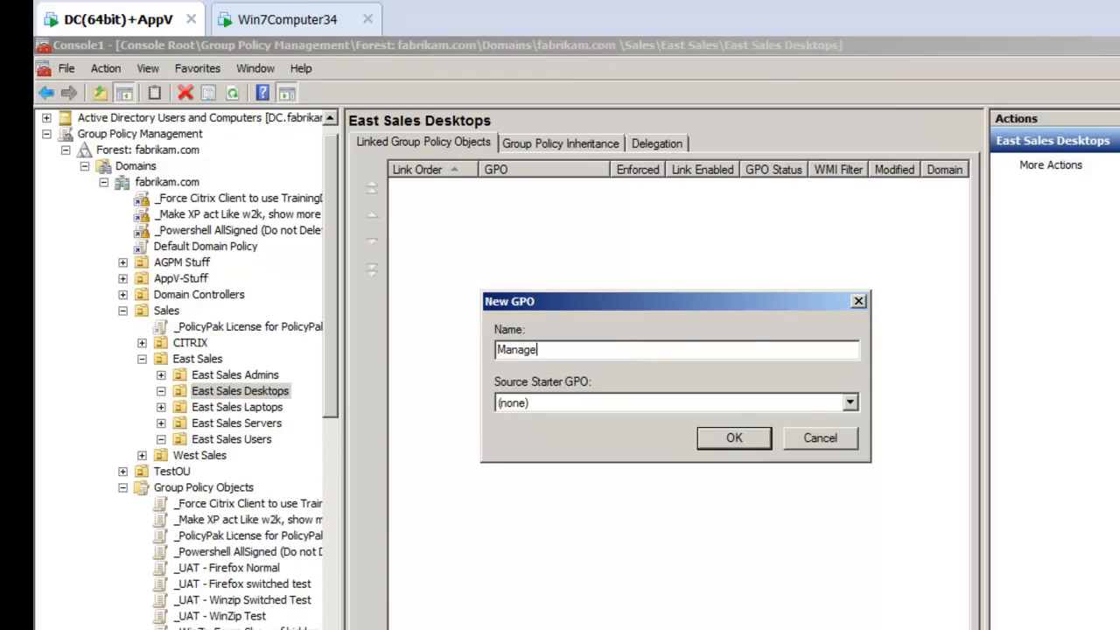
pyautogui.write('Firefox')
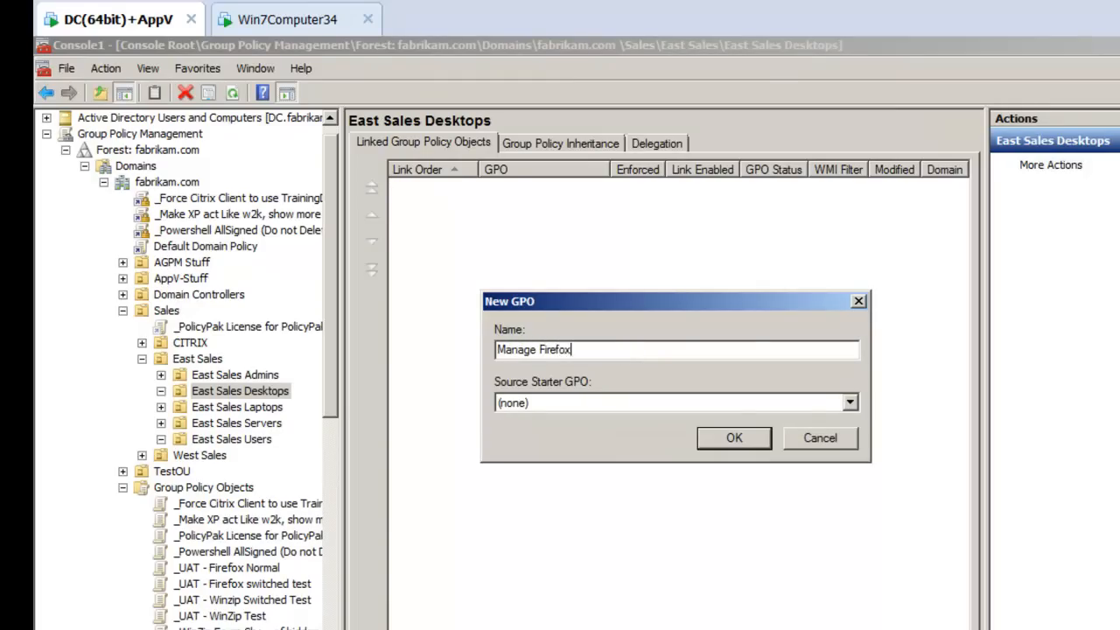
pyautogui.write('using GP and P')
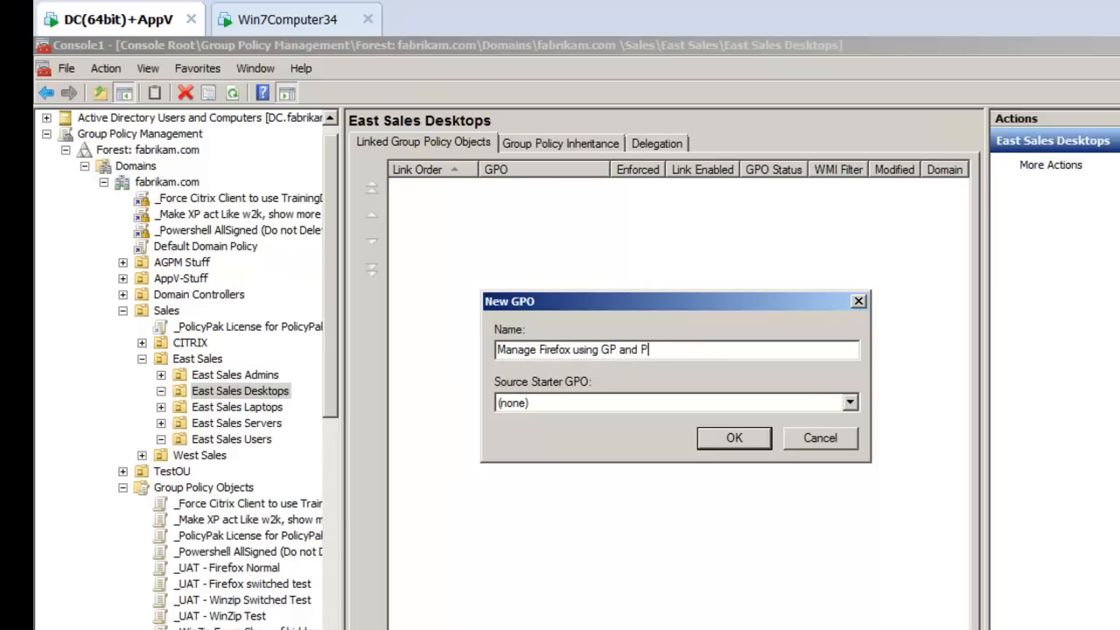
pyautogui.click(734, 438)
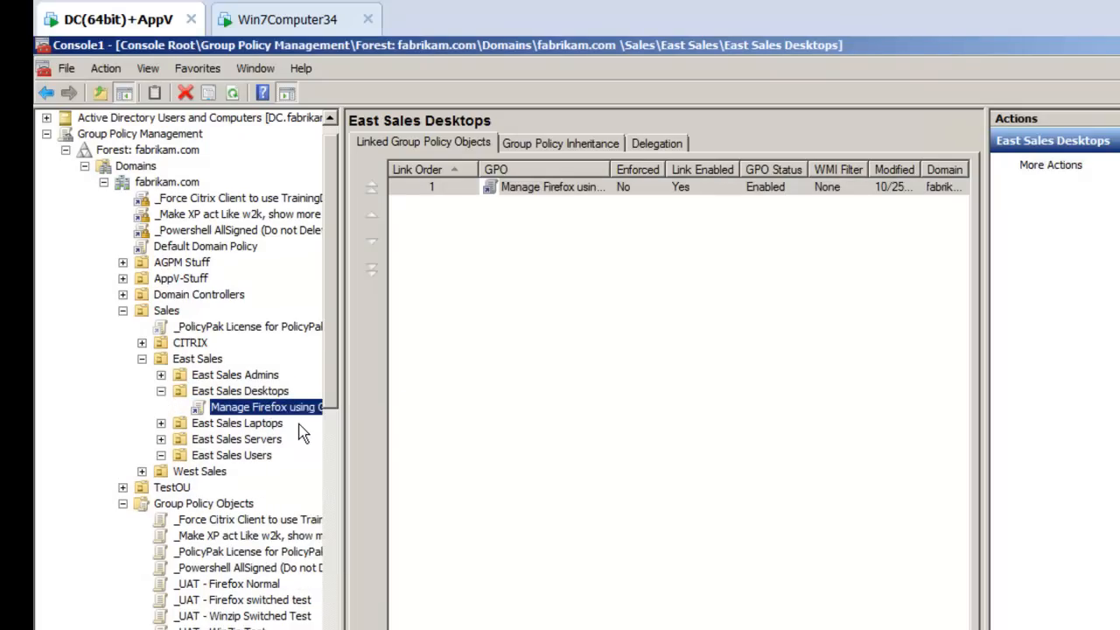
# Step: Edit the new GPO and bring up New > Application under Computer Configuration > PolicyPak > Applications
pyautogui.doubleClick(262, 406)
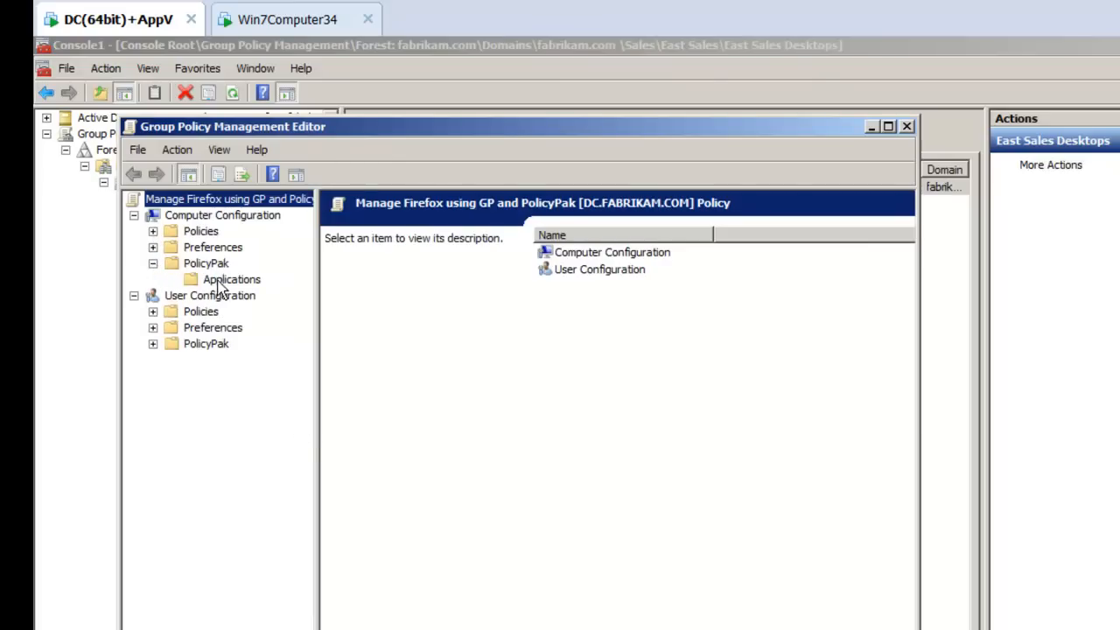
pyautogui.click(231, 279)
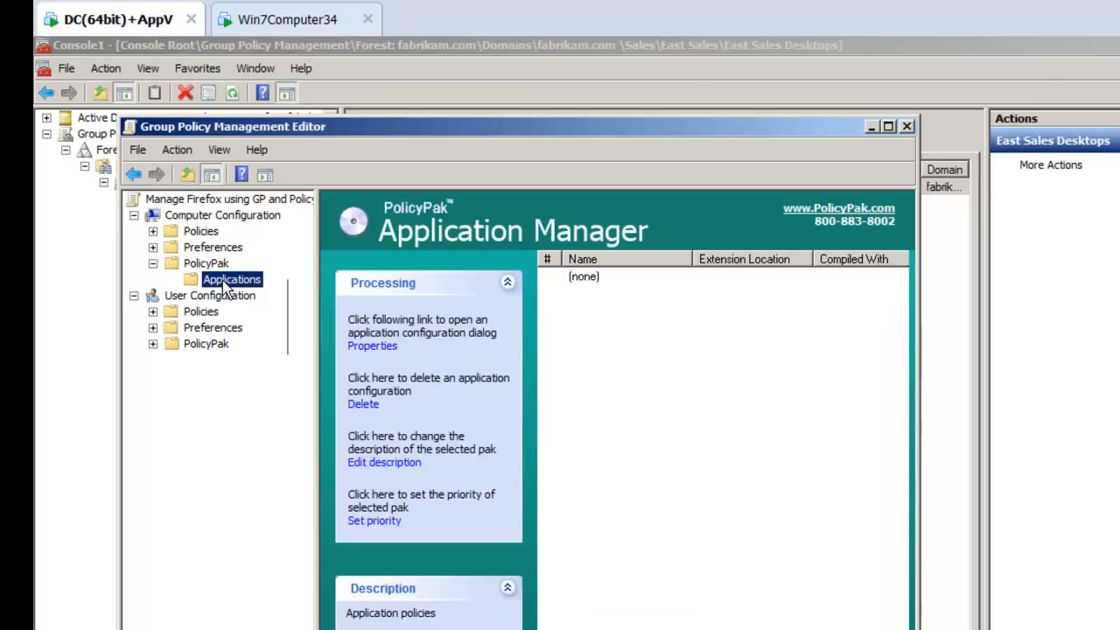
pyautogui.rightClick(231, 279)
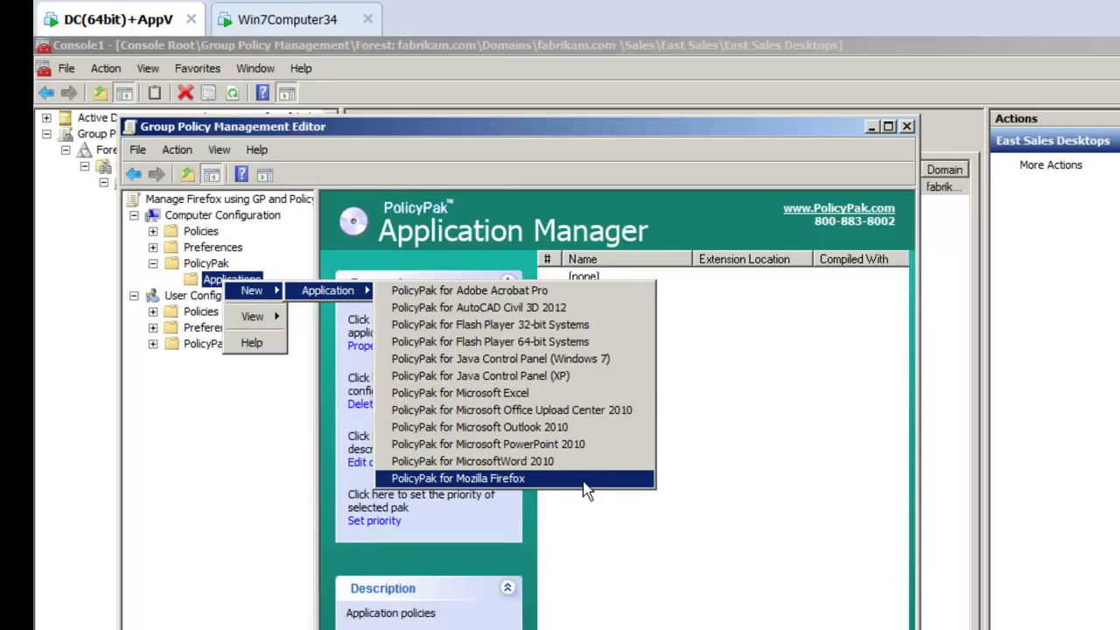
pyautogui.click(457, 478)
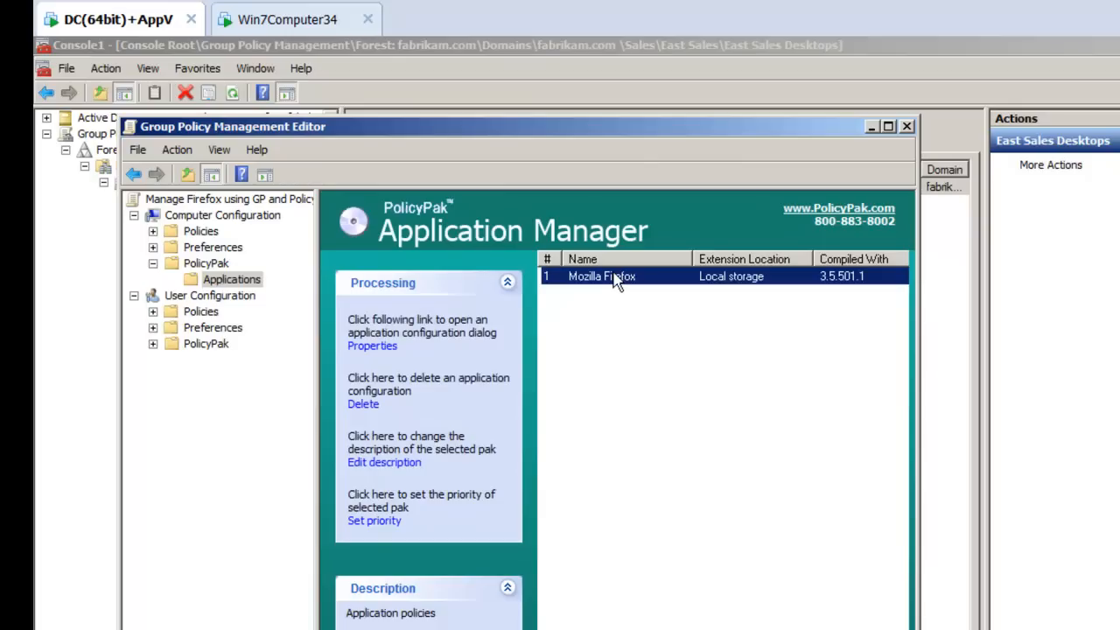
pyautogui.click(371, 345)
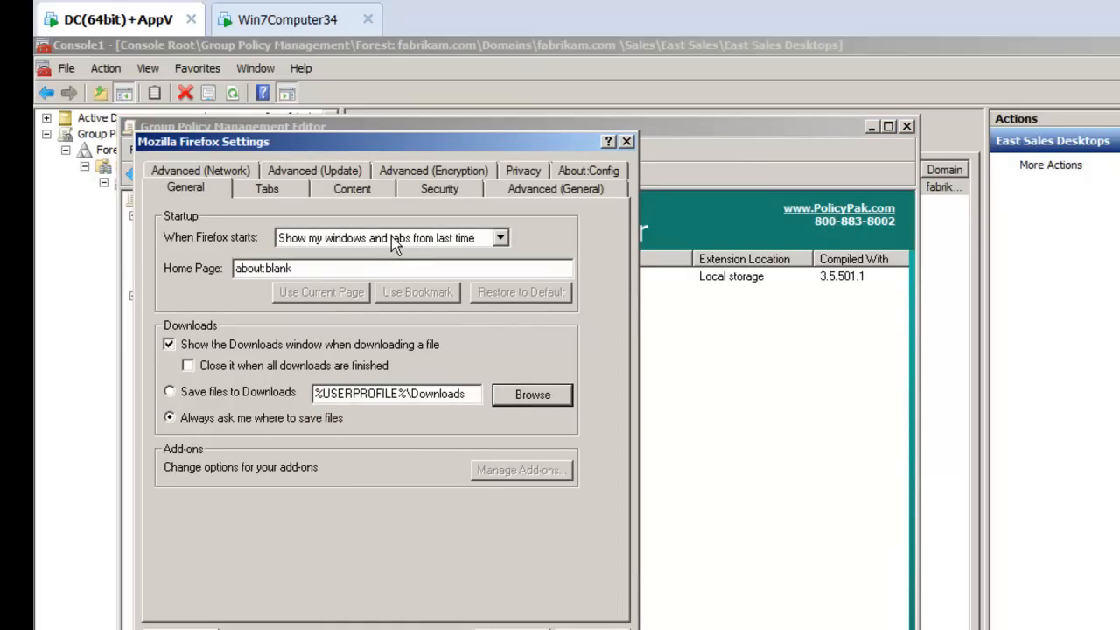
pyautogui.moveTo(393, 150)
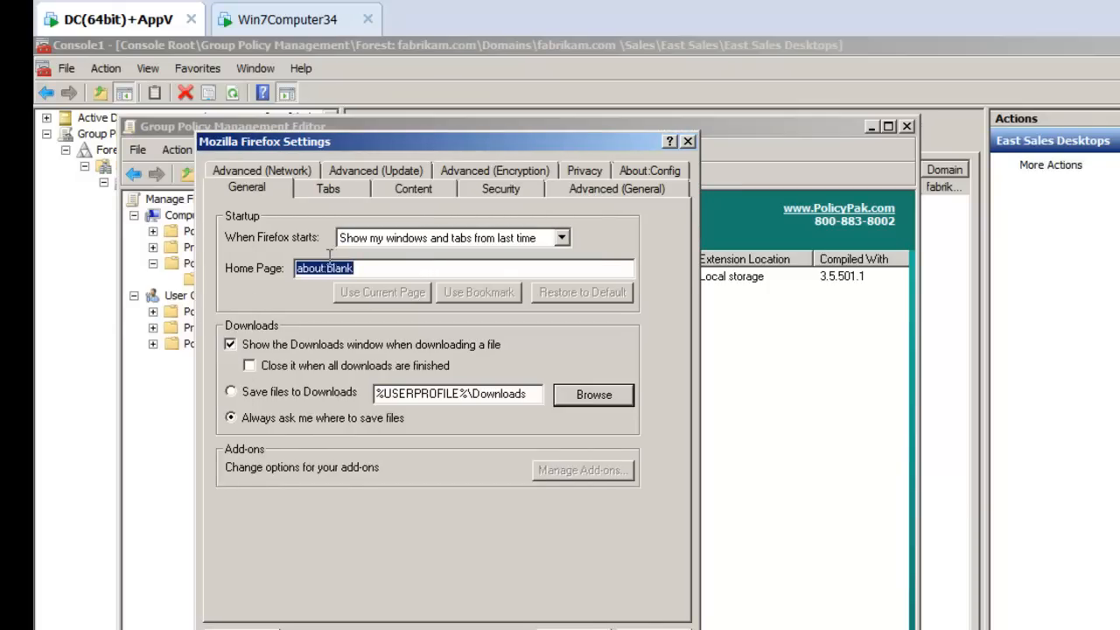
pyautogui.write('www.policypak.com')
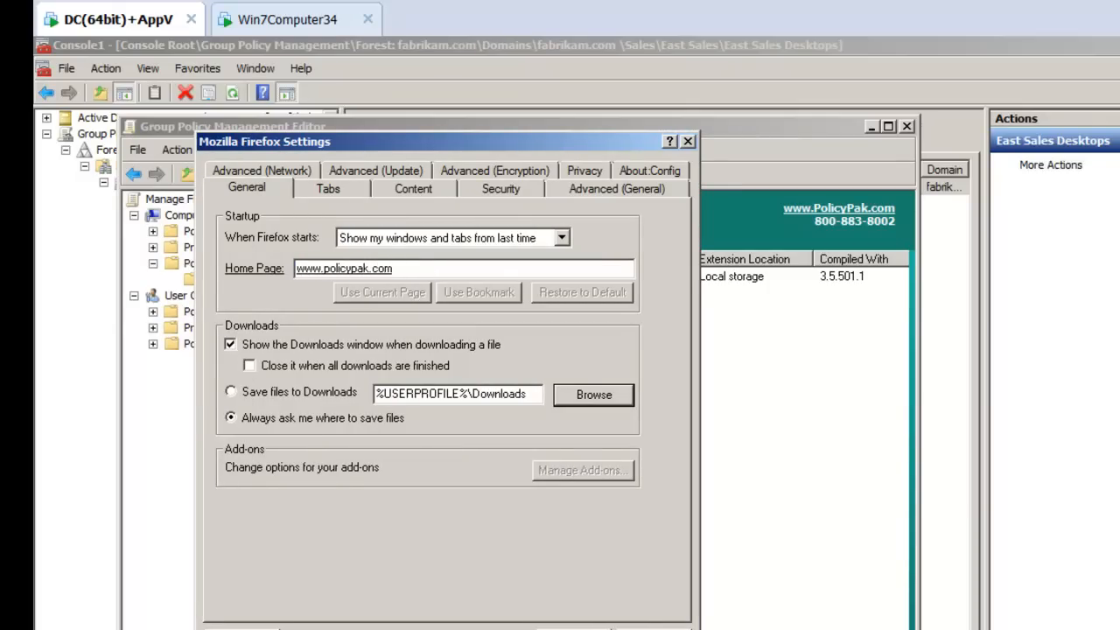
pyautogui.click(401, 268)
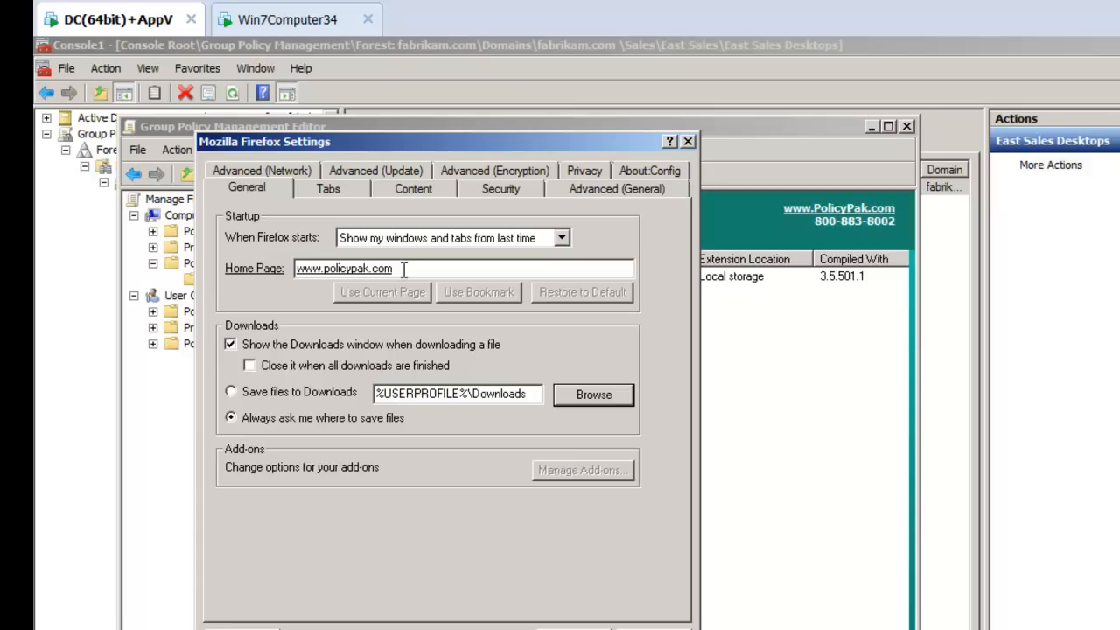
pyautogui.rightClick(402, 268)
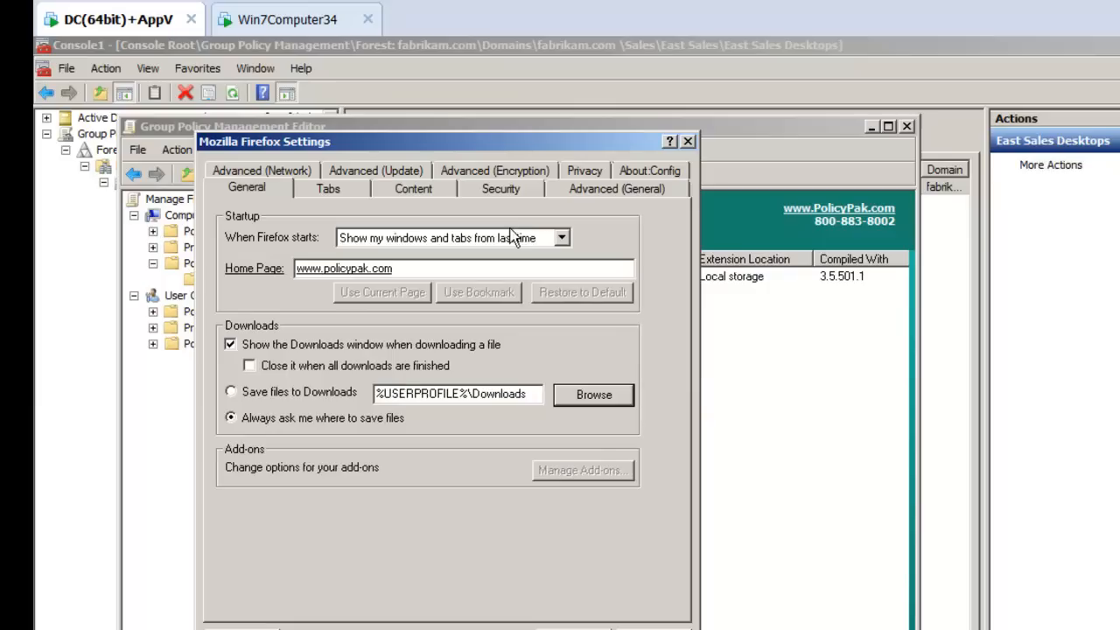
# Step: On the pak's Security tab, tick 'Block reported web forgeries' and open extra options for attack-site blocking
pyautogui.click(499, 188)
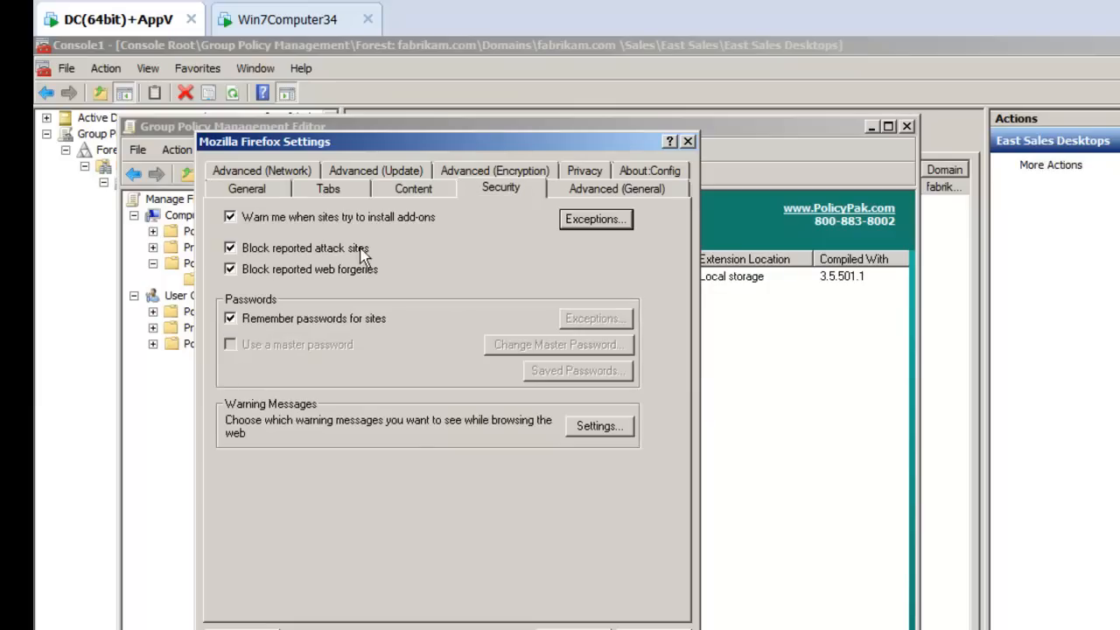
pyautogui.click(230, 216)
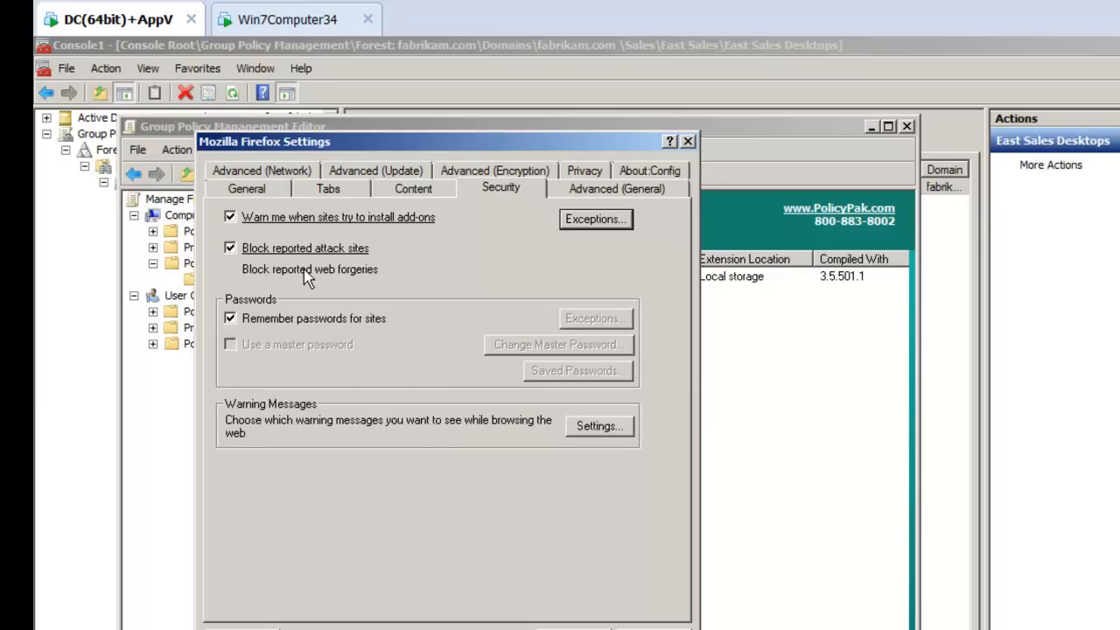
pyautogui.click(230, 269)
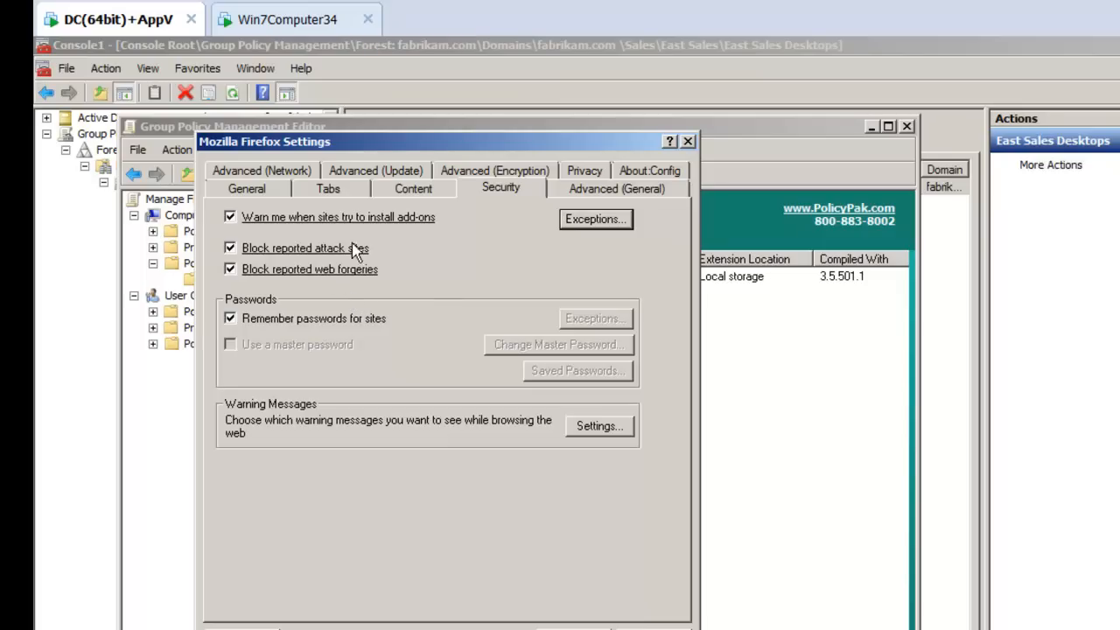
pyautogui.rightClick(338, 216)
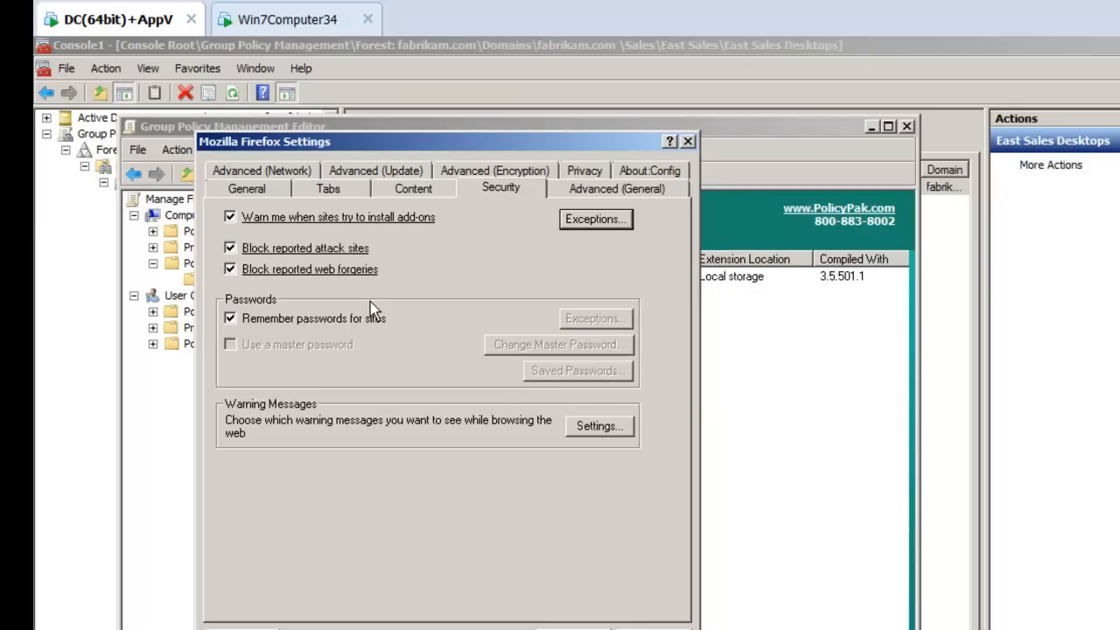
# Step: Show the Tabs settings of the Mozilla Firefox pak
pyautogui.click(328, 188)
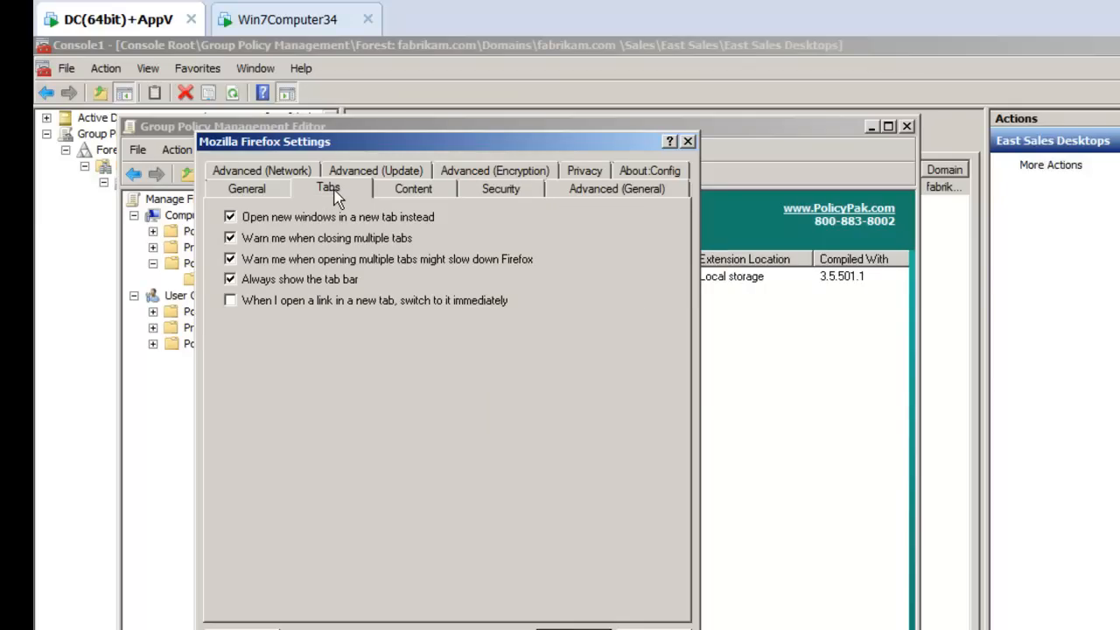
pyautogui.moveTo(443, 476)
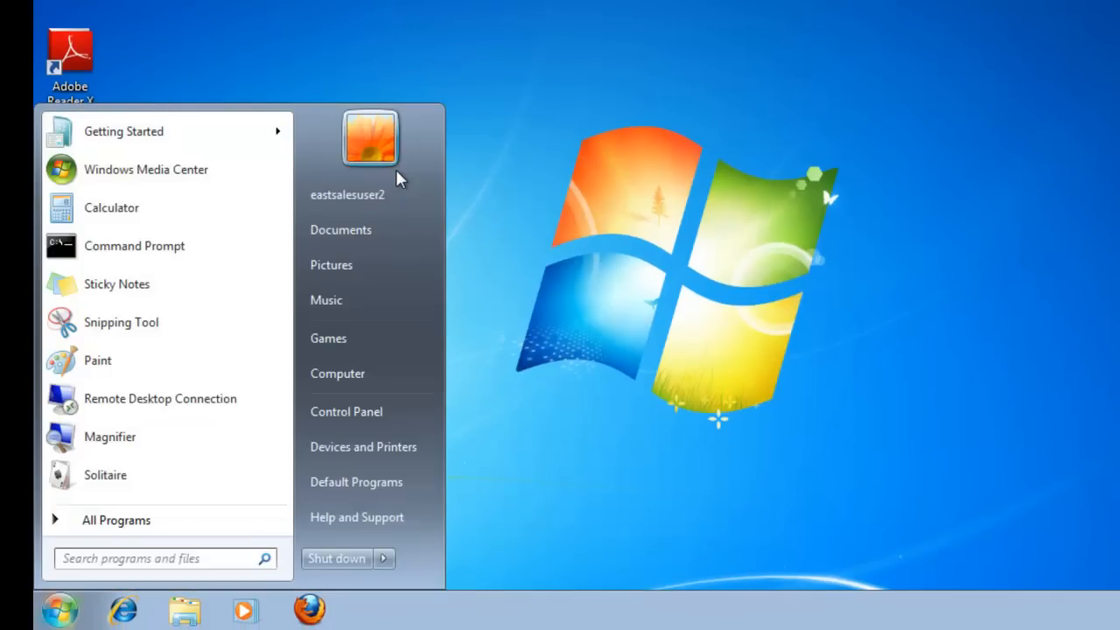
# Step: Run gpupdate in Command Prompt until user and computer policy complete, then close it
pyautogui.click(134, 246)
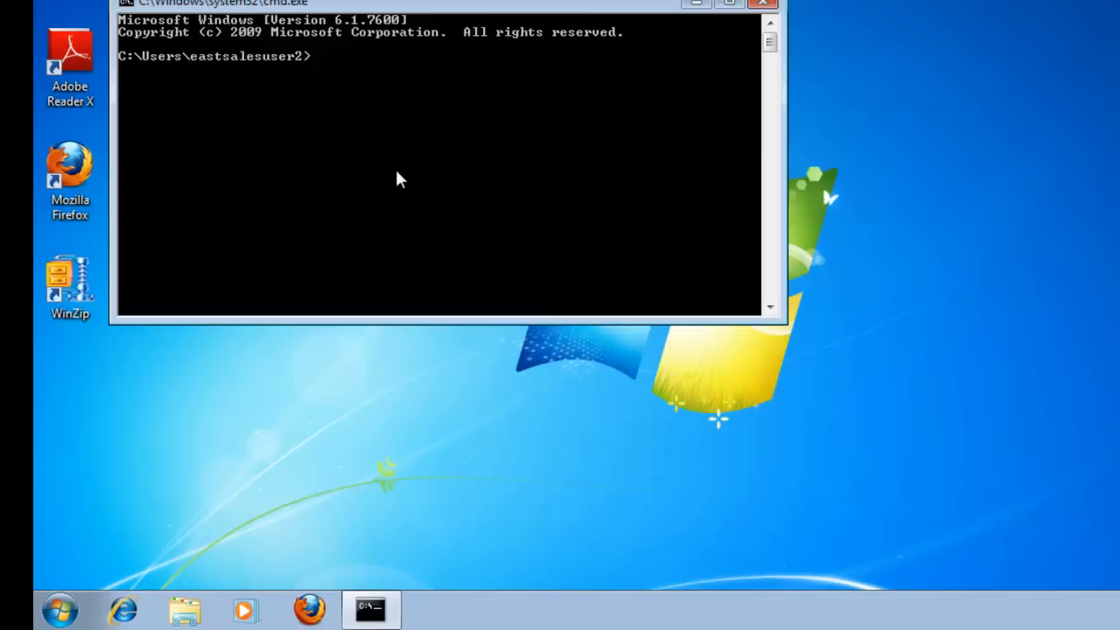
pyautogui.write('gpupdate')
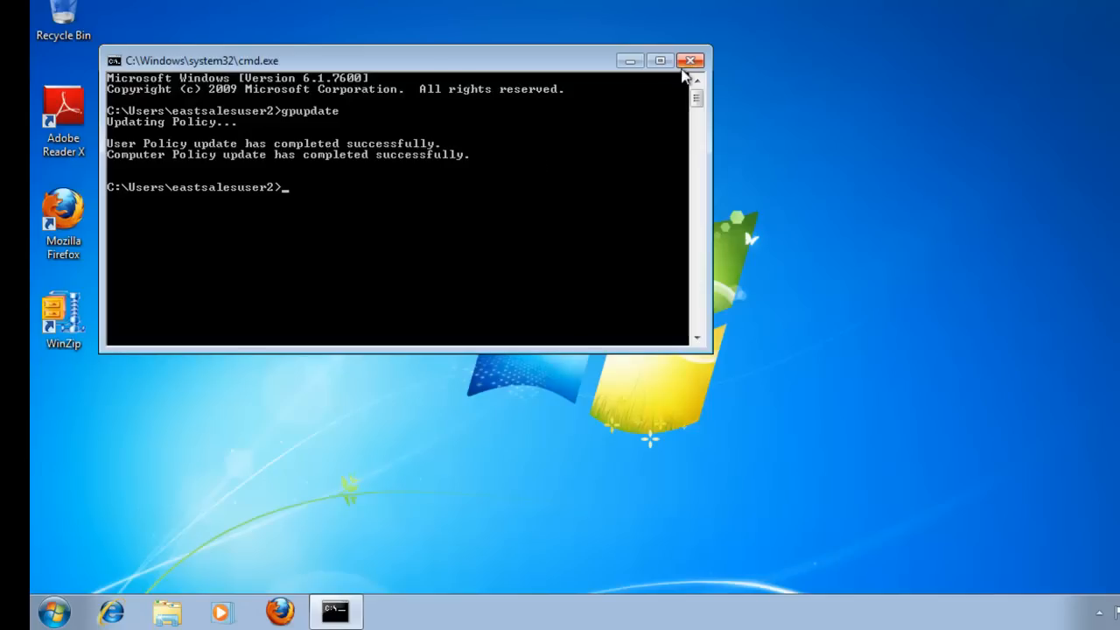
pyautogui.click(689, 60)
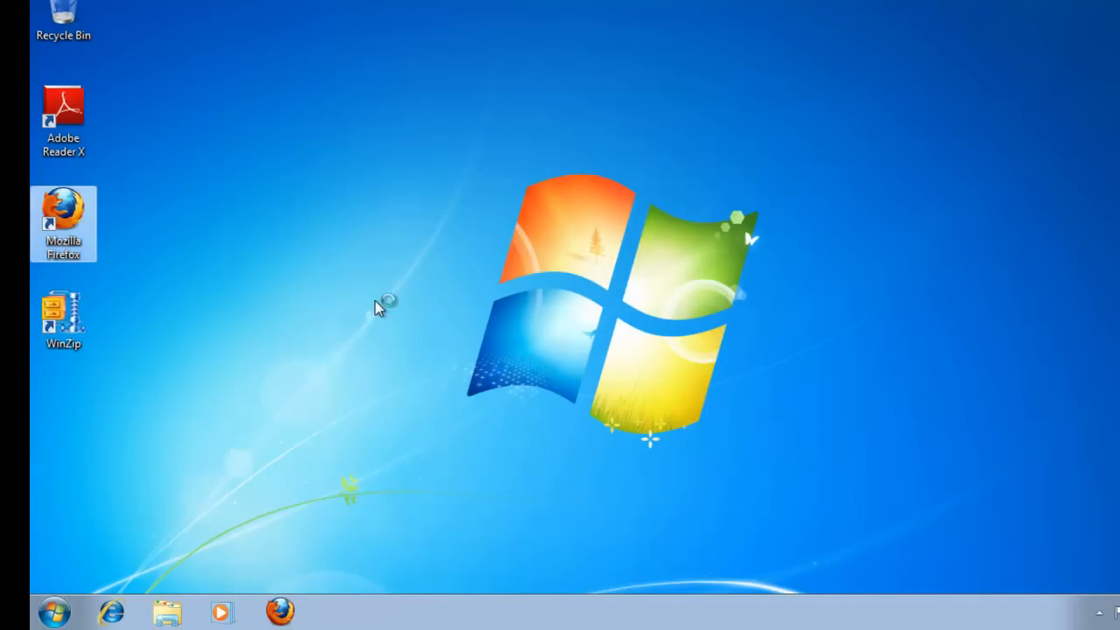
# Step: Launch Firefox, review Security and General options, untick the first three Tabs options, save and close
pyautogui.doubleClick(62, 203)
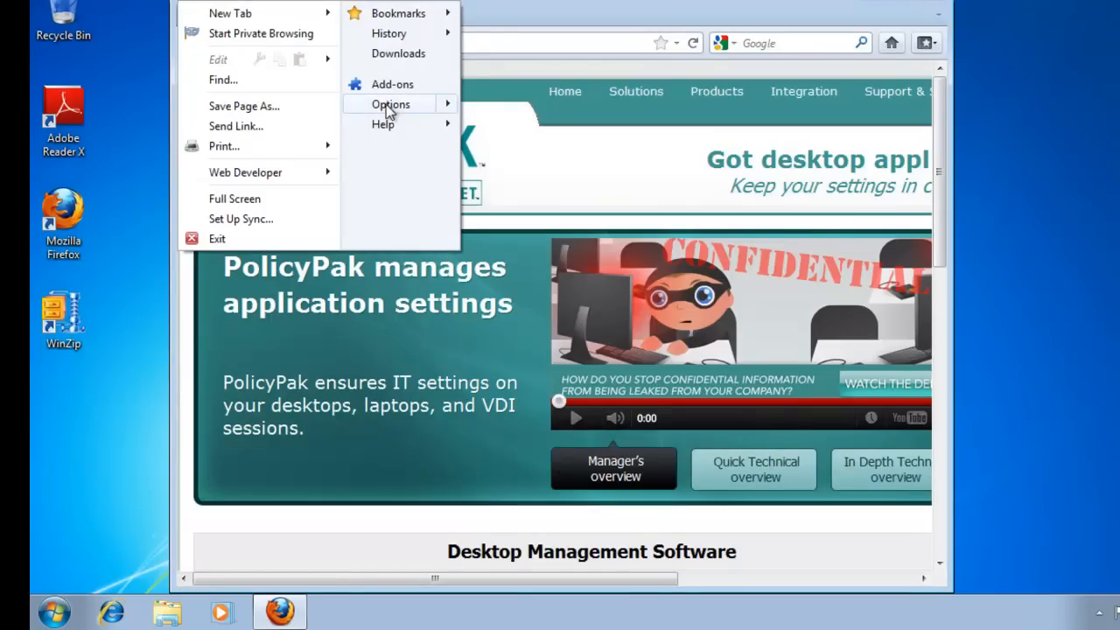
pyautogui.click(389, 103)
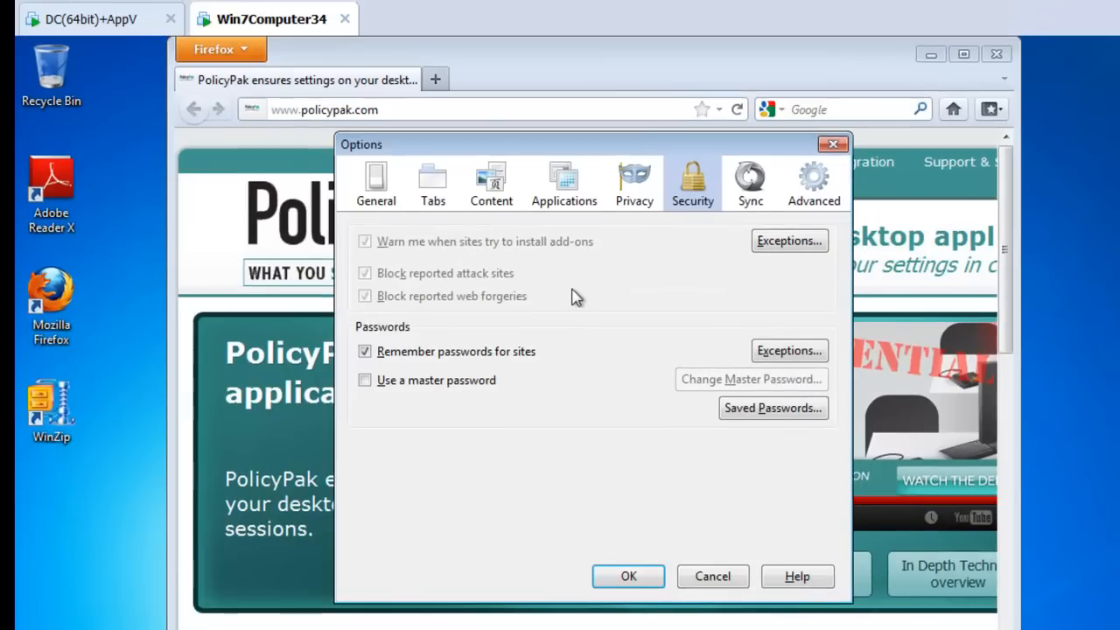
pyautogui.moveTo(437, 302)
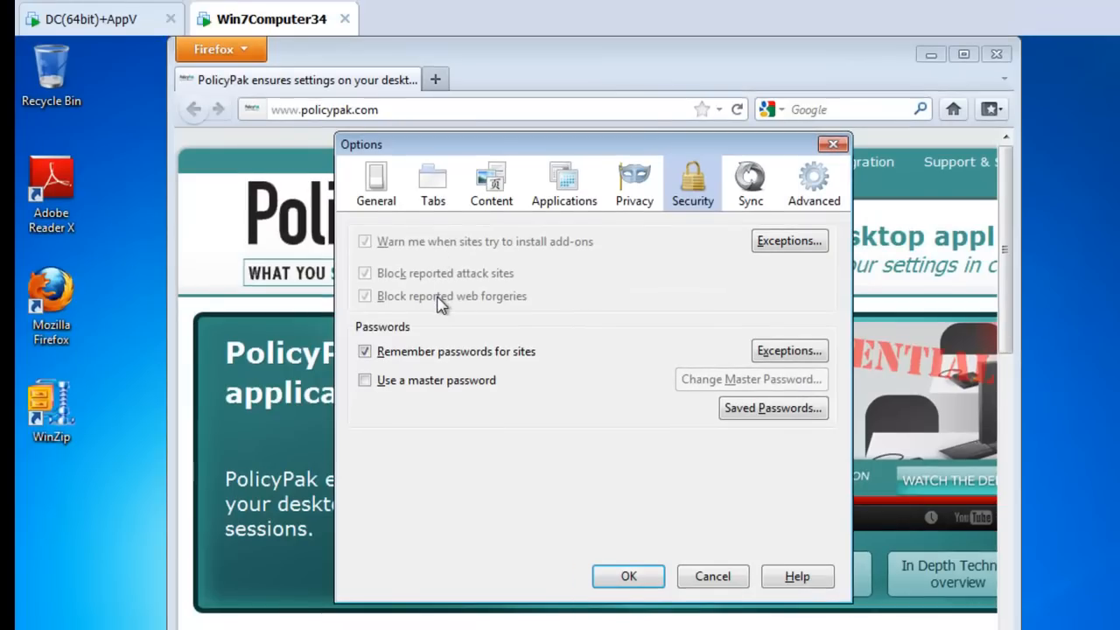
pyautogui.moveTo(371, 245)
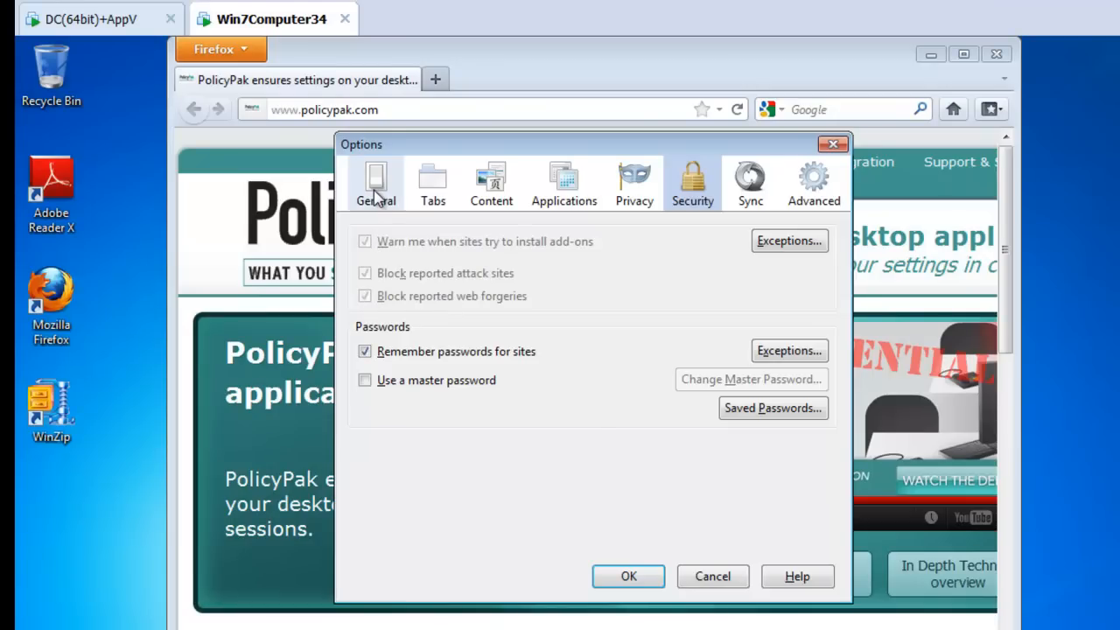
pyautogui.click(375, 181)
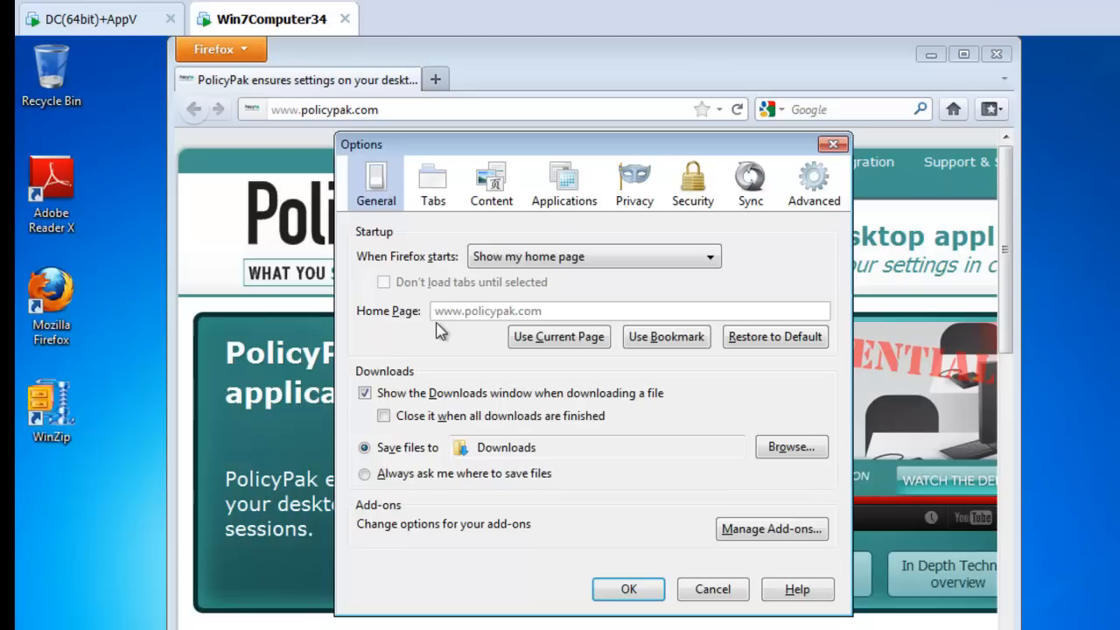
pyautogui.moveTo(431, 181)
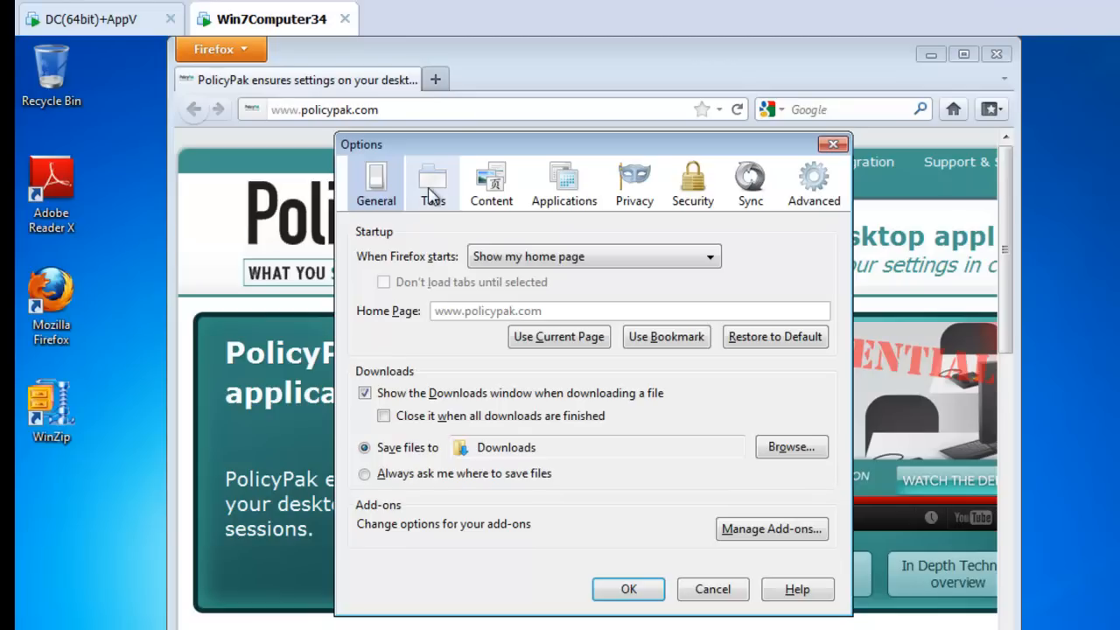
pyautogui.click(431, 181)
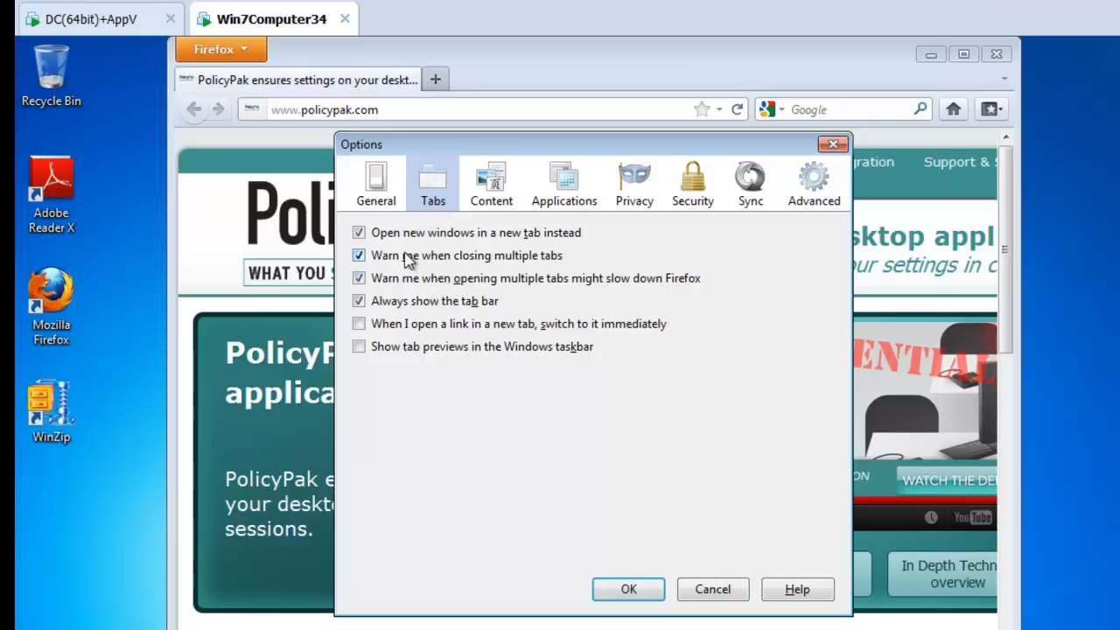
pyautogui.click(358, 231)
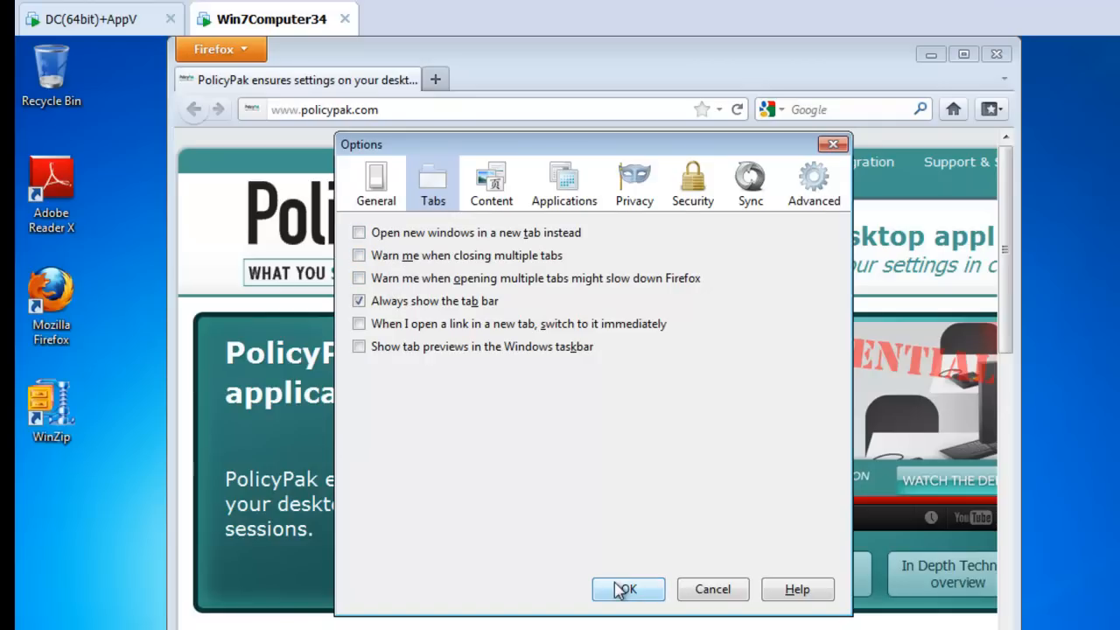
pyautogui.click(627, 588)
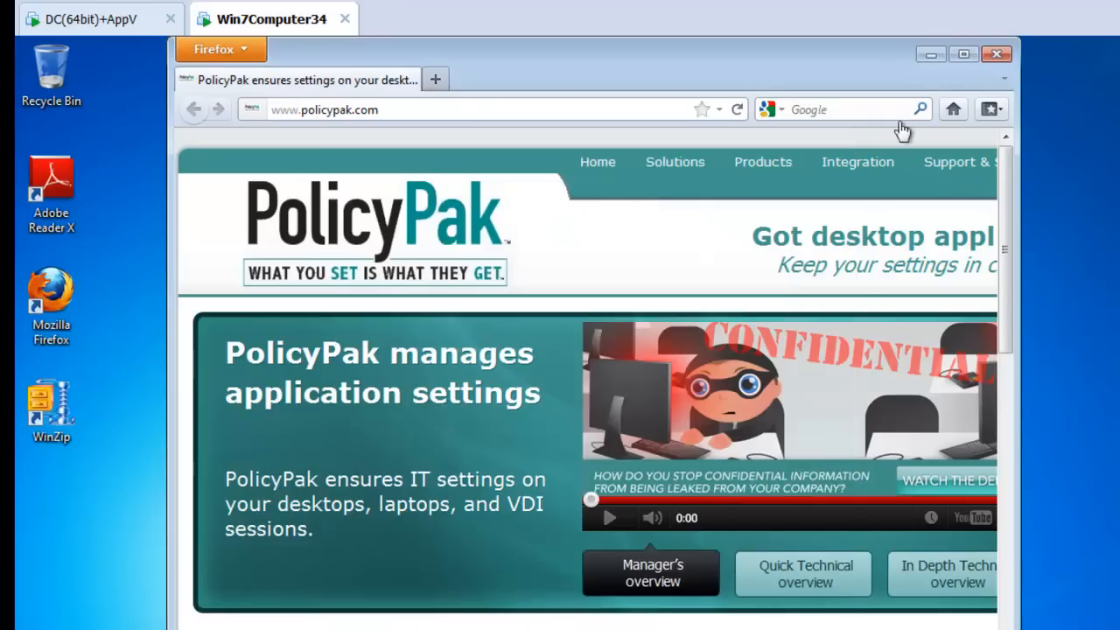
pyautogui.click(997, 54)
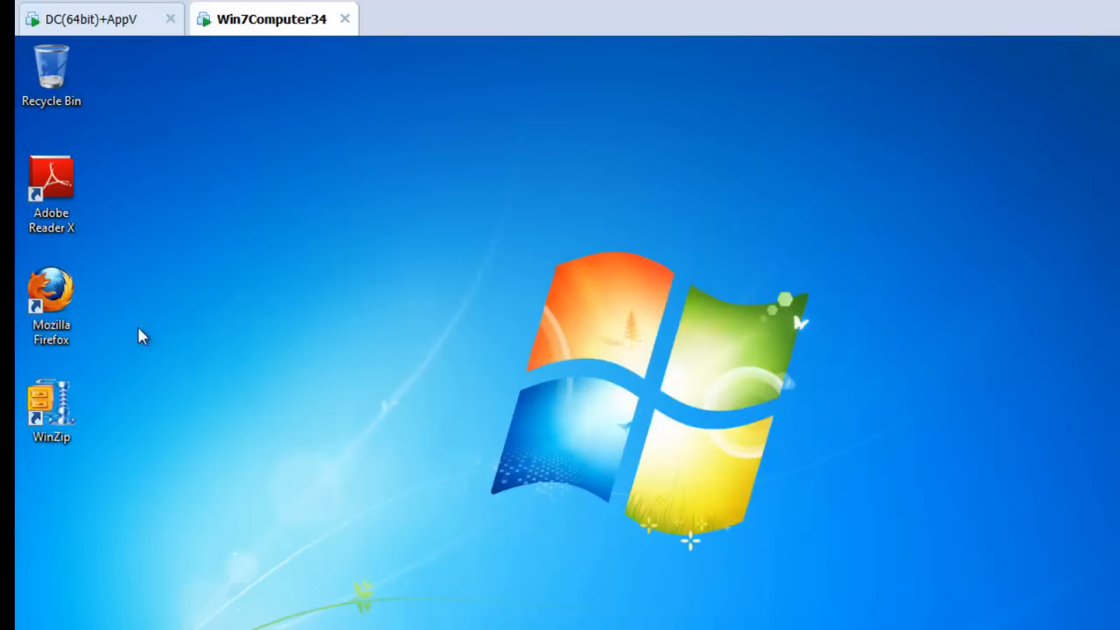
pyautogui.moveTo(54, 306)
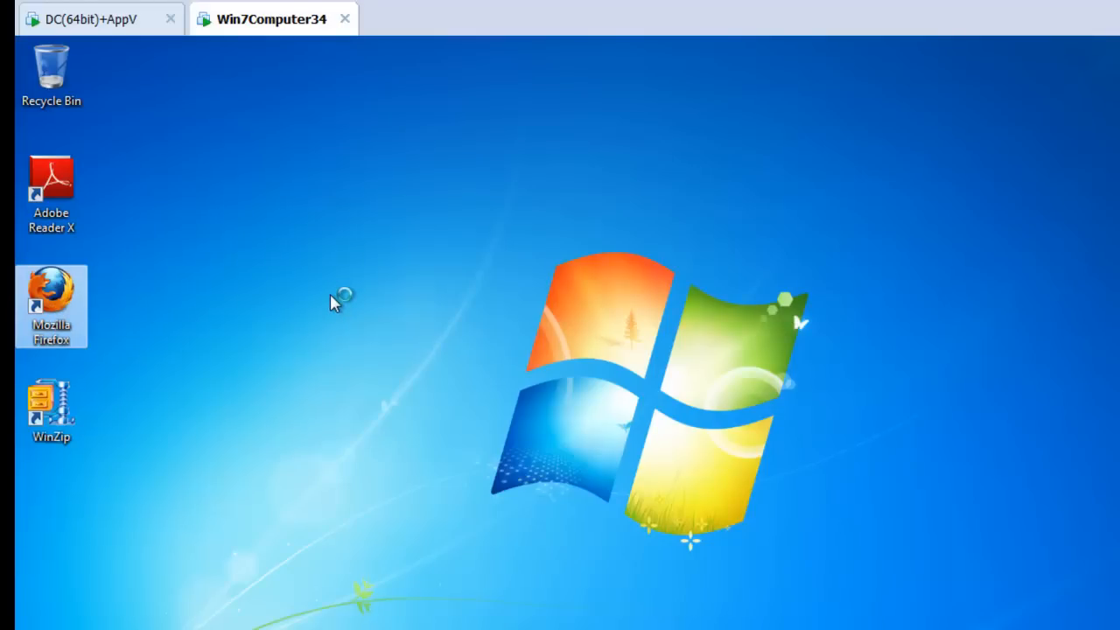
# Step: Relaunch Firefox from the desktop shortcut and select the policypak.com address
pyautogui.doubleClick(51, 295)
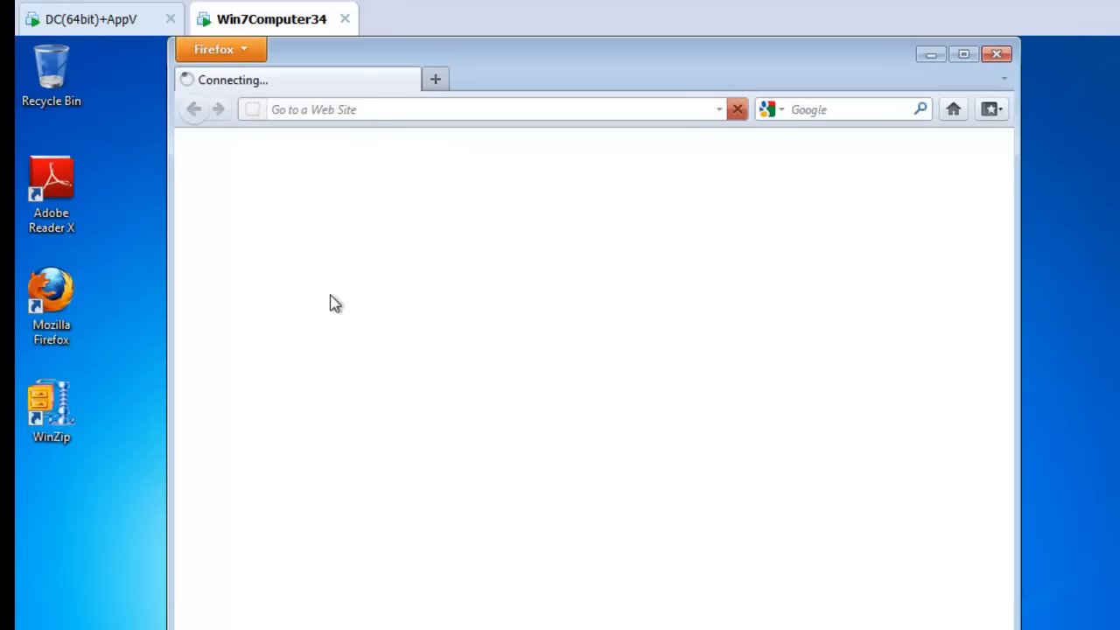
pyautogui.click(219, 49)
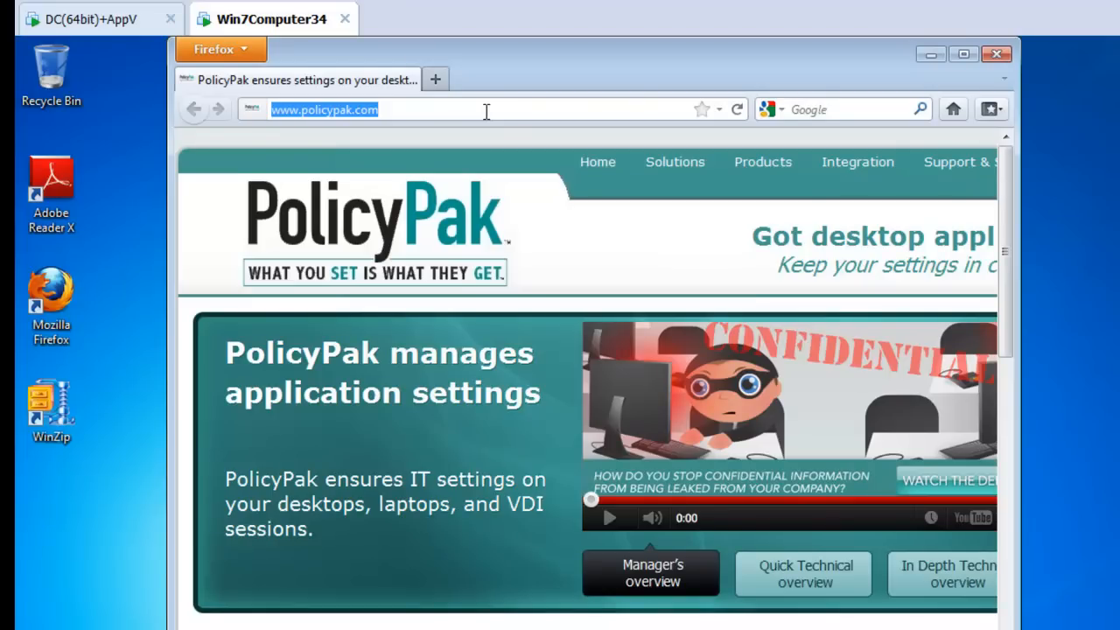
# Step: Open about:config, accept the 'I'll be careful, I promise!' warning and scroll the preferences
pyautogui.write('about:config')
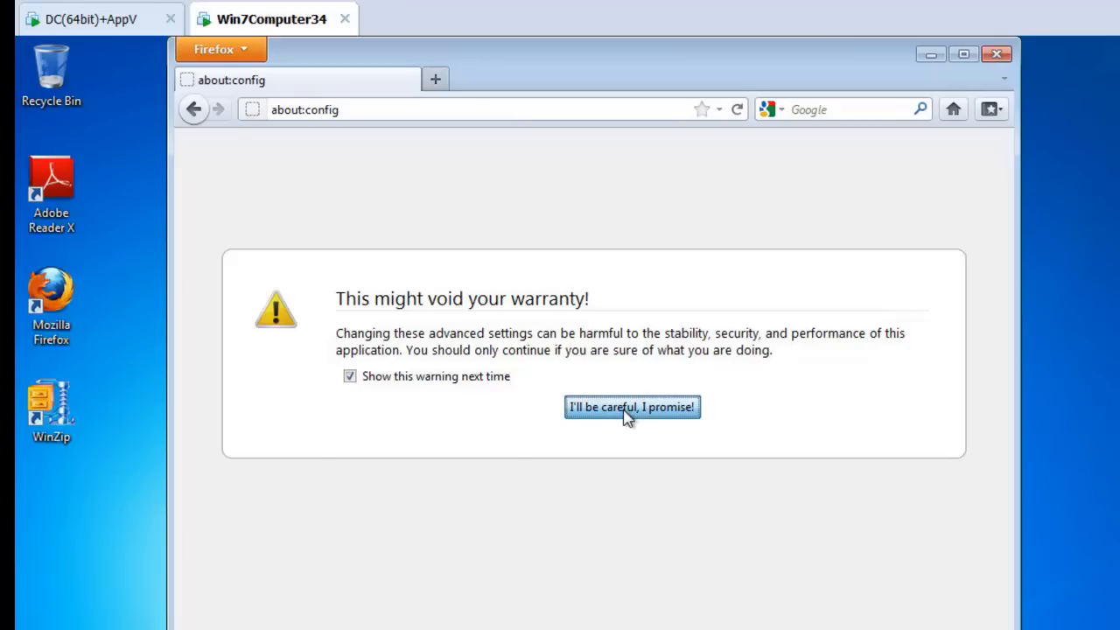
pyautogui.click(633, 407)
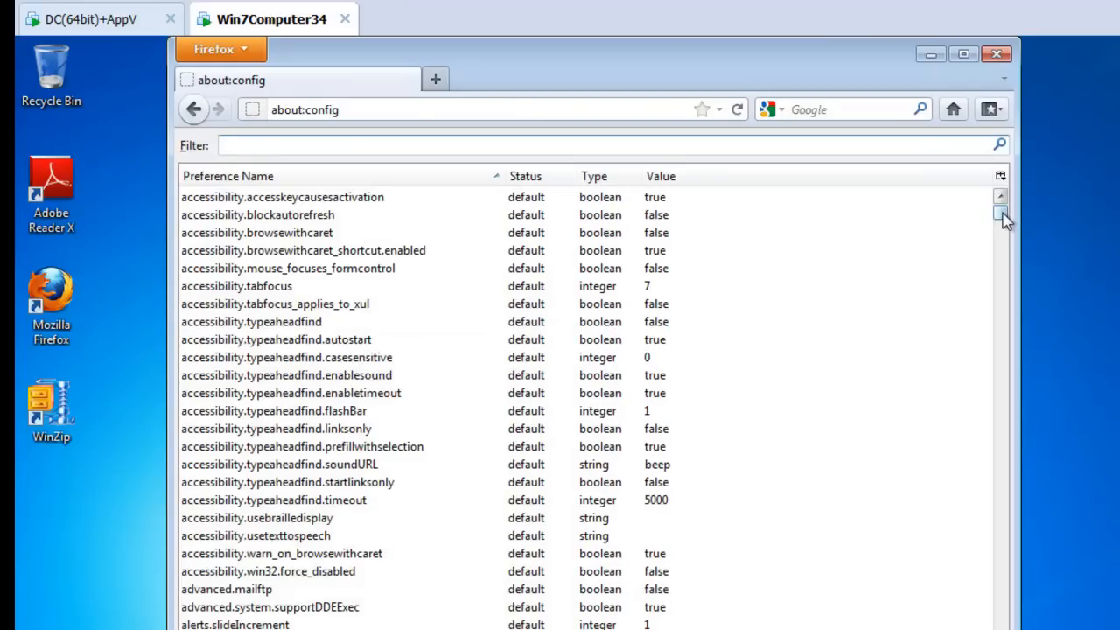
pyautogui.moveTo(1000, 217); pyautogui.dragTo(1001, 293)
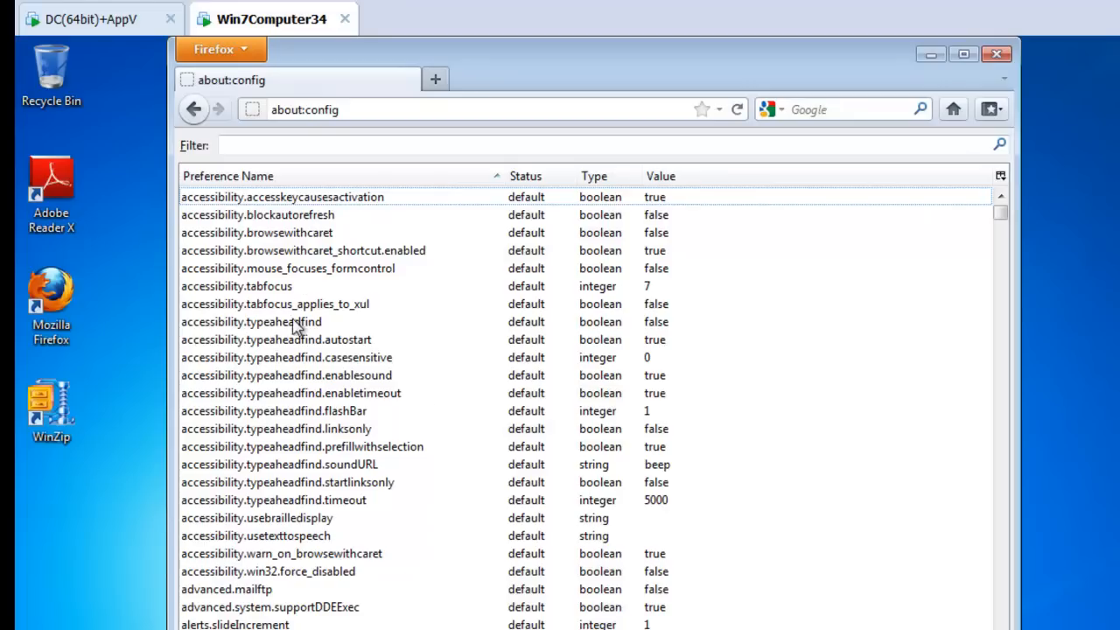
pyautogui.scroll(-3)
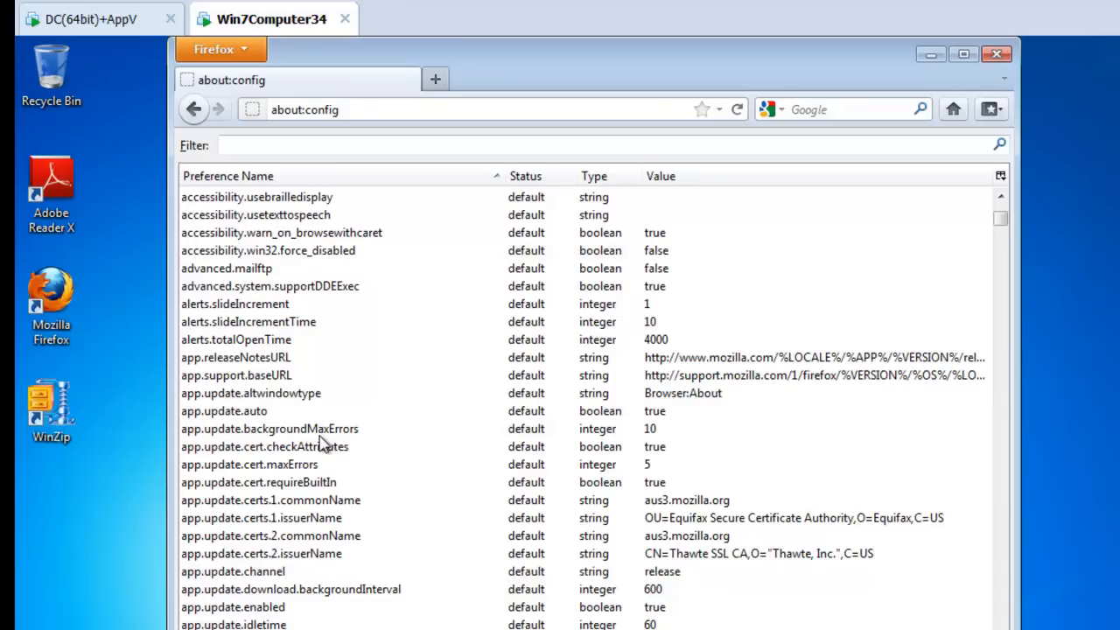
# Step: Filter about:config by 'uris', confirm the three trusted-URI preferences are default and empty, then close Firefox
pyautogui.click(301, 145)
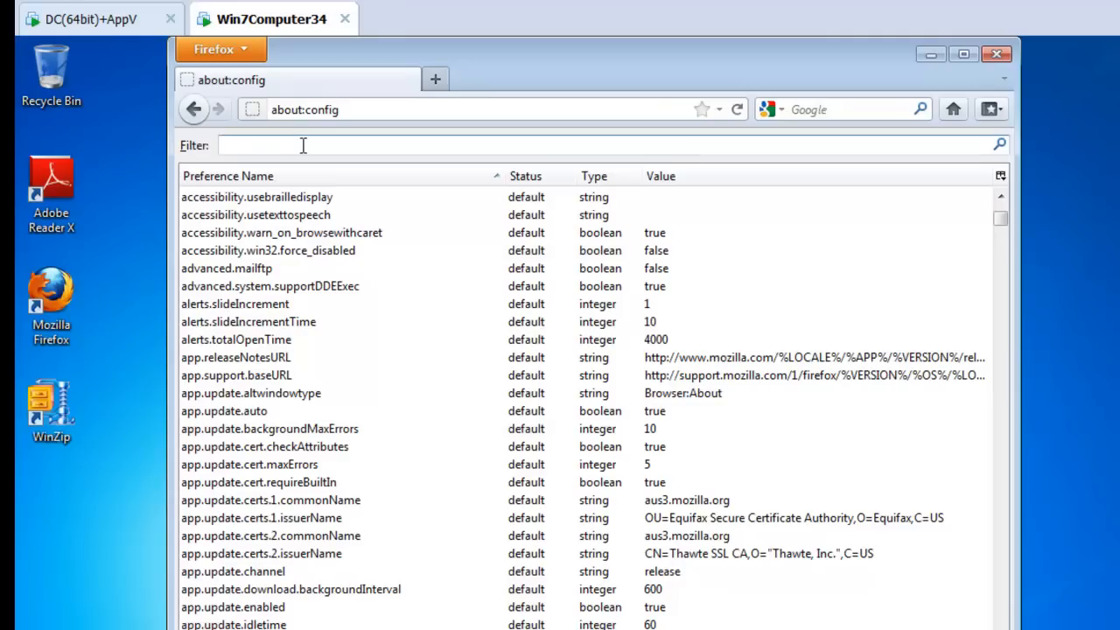
pyautogui.write('u')
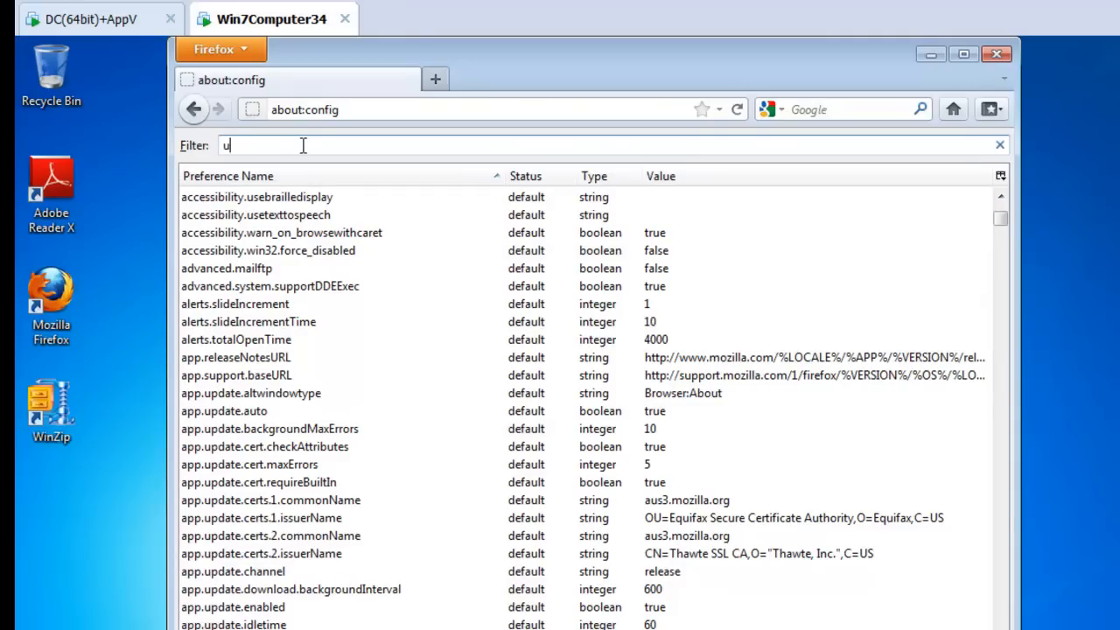
pyautogui.write('ris')
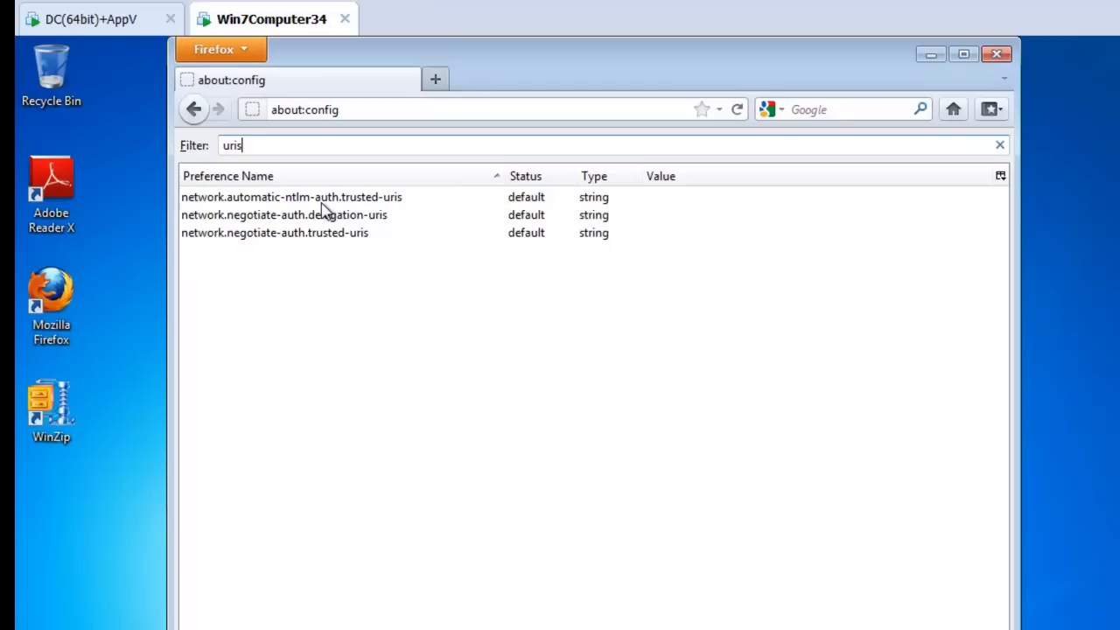
pyautogui.moveTo(306, 219)
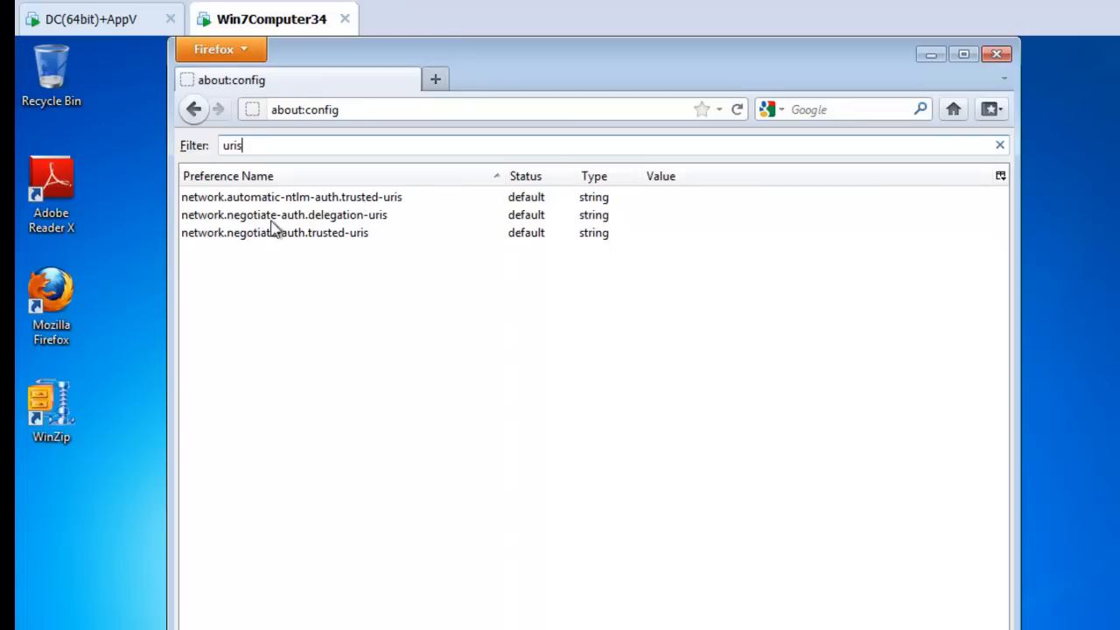
pyautogui.moveTo(197, 246)
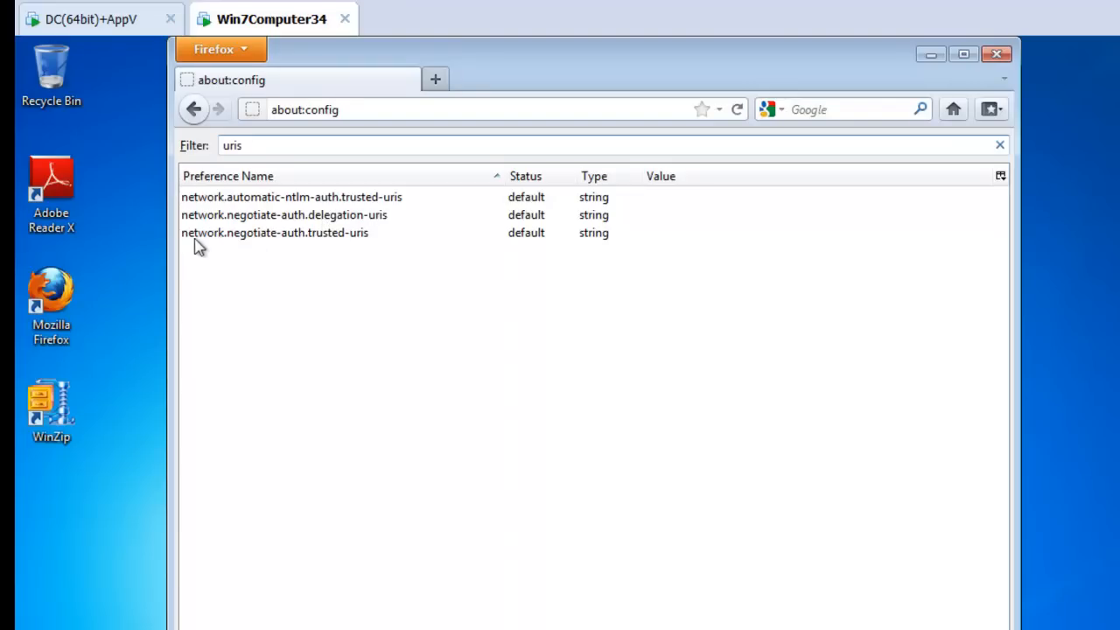
pyautogui.moveTo(287, 243)
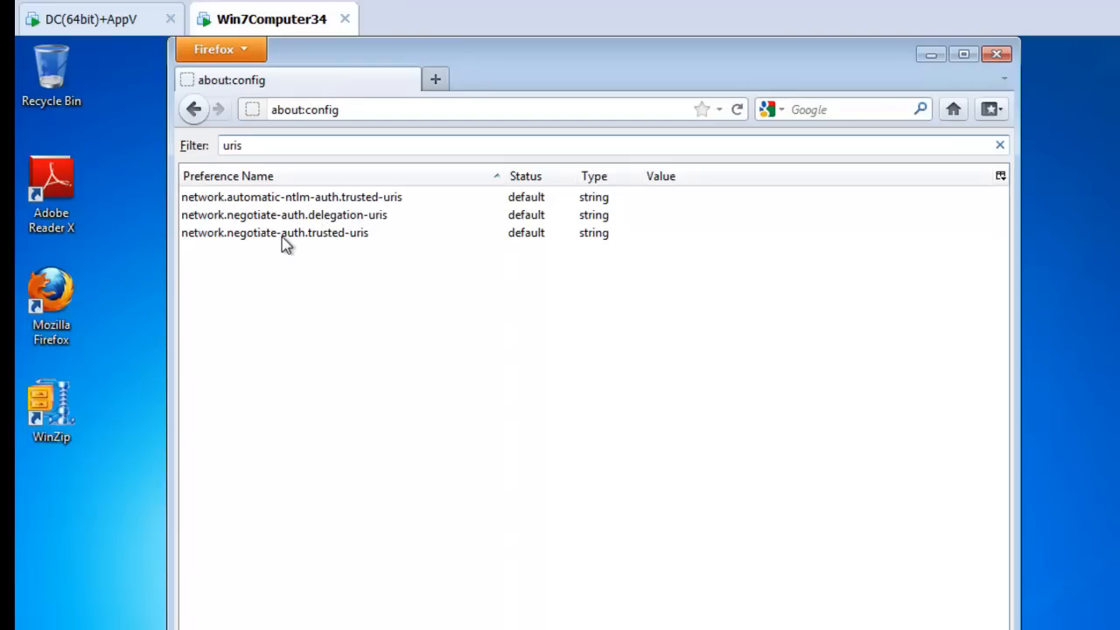
pyautogui.moveTo(323, 247)
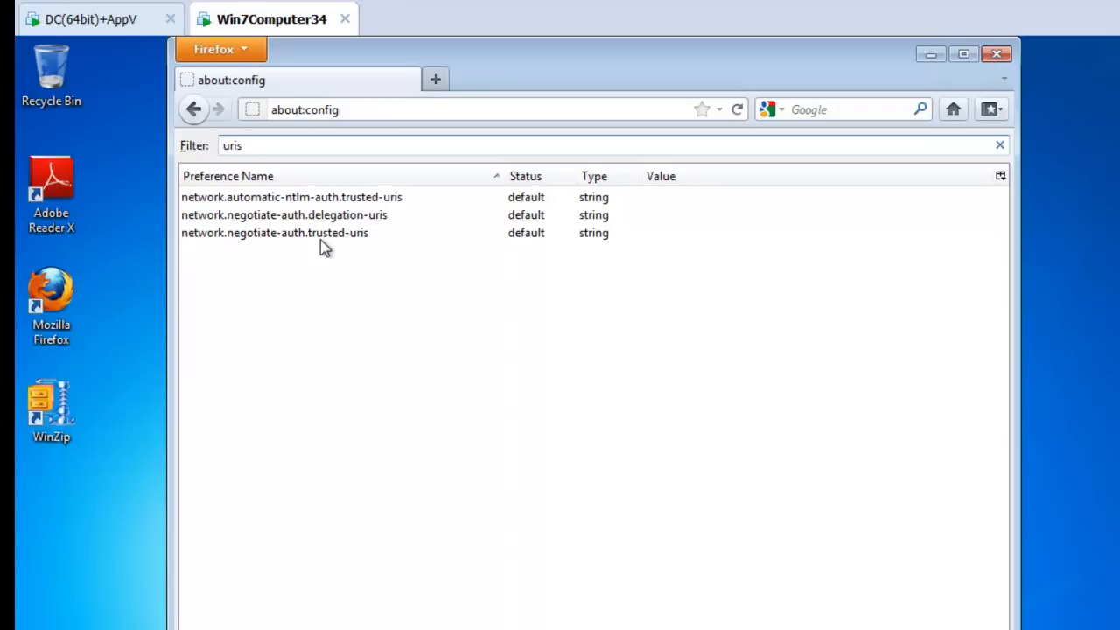
pyautogui.moveTo(809, 217)
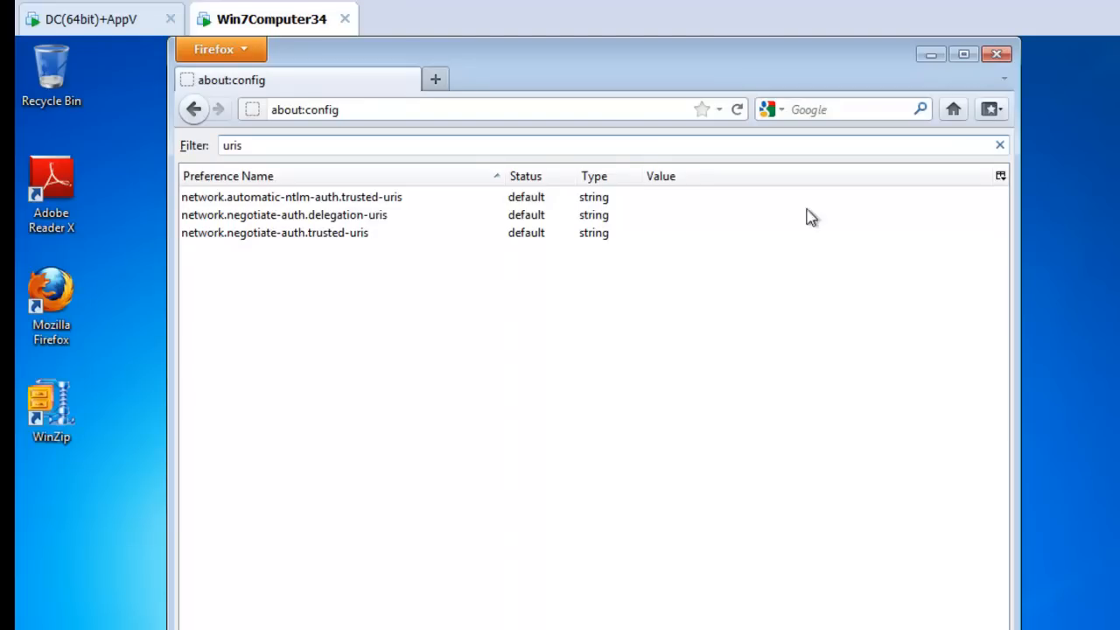
pyautogui.moveTo(997, 54)
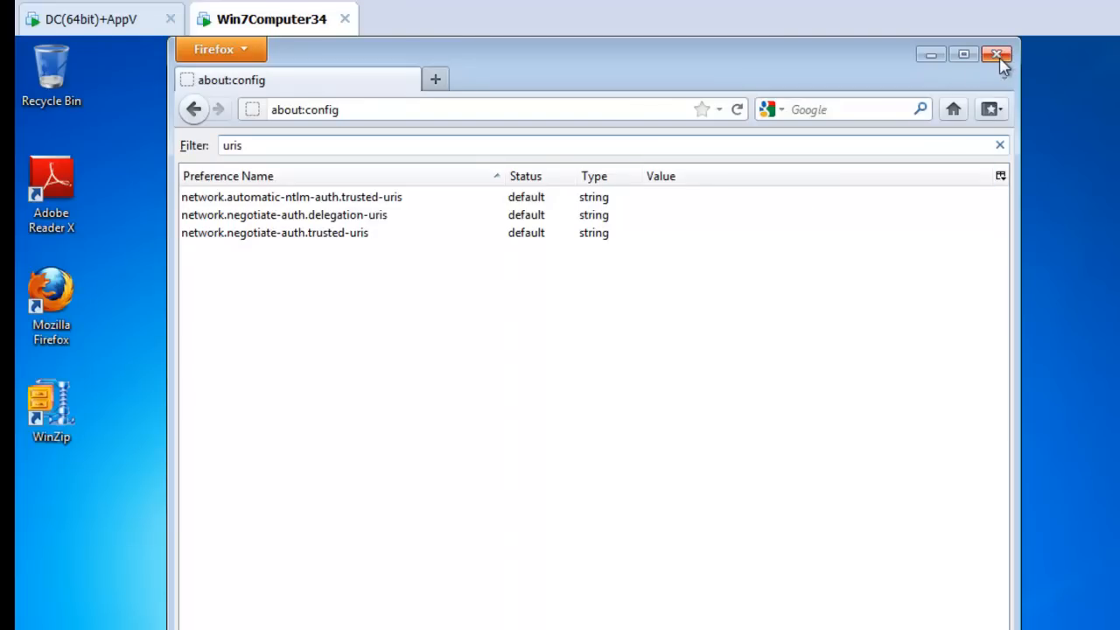
pyautogui.click(996, 53)
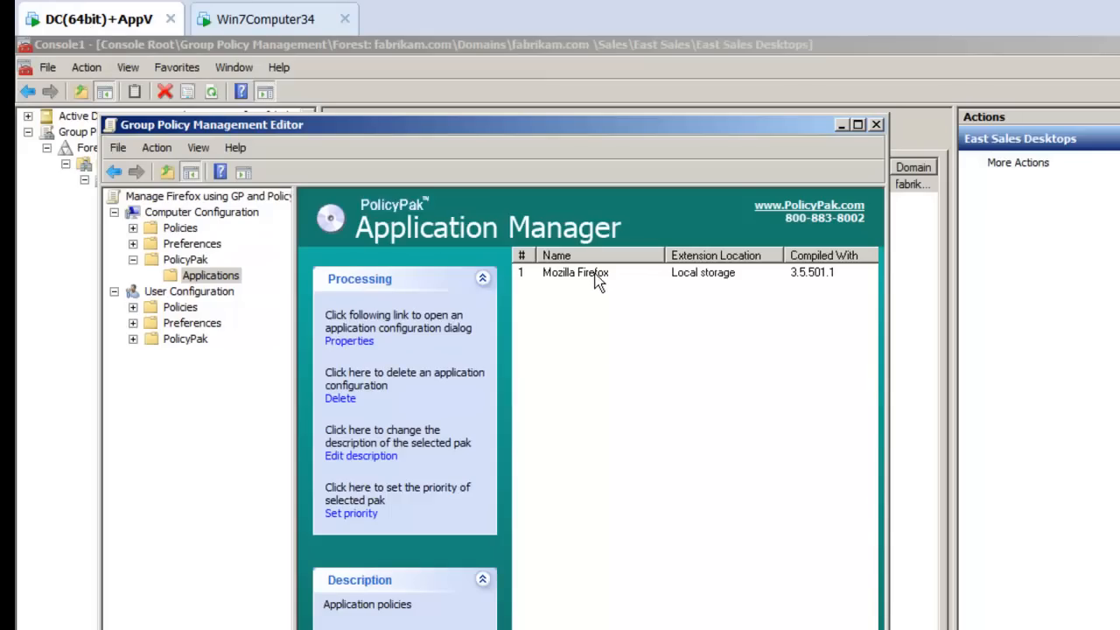
# Step: Open the Mozilla Firefox pak's About:Config page showing the three empty trusted-URI fields
pyautogui.click(348, 341)
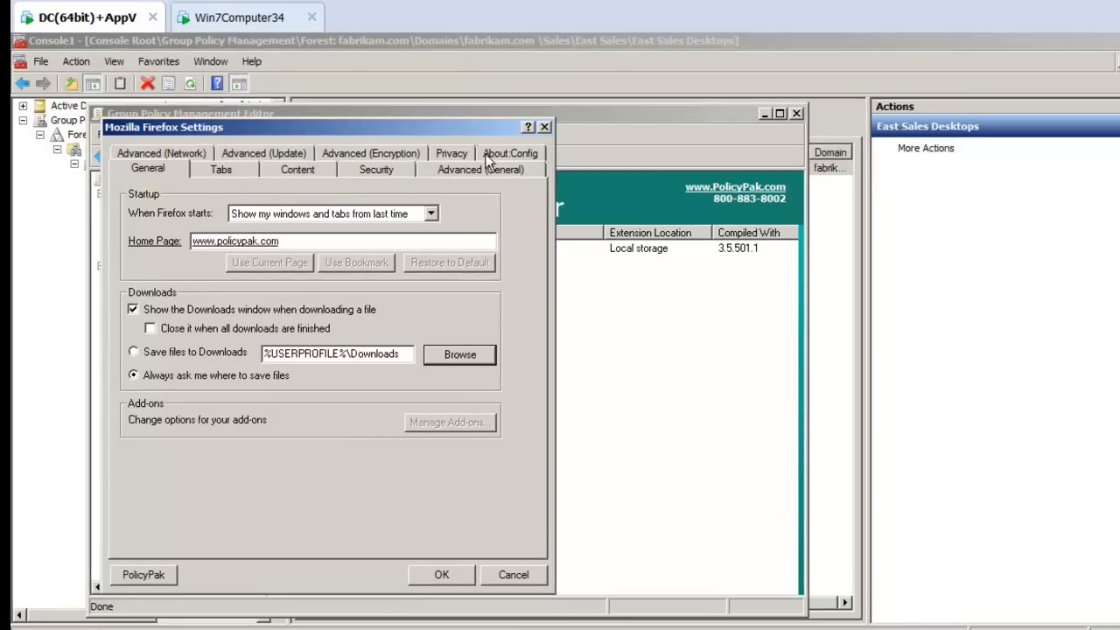
pyautogui.click(510, 153)
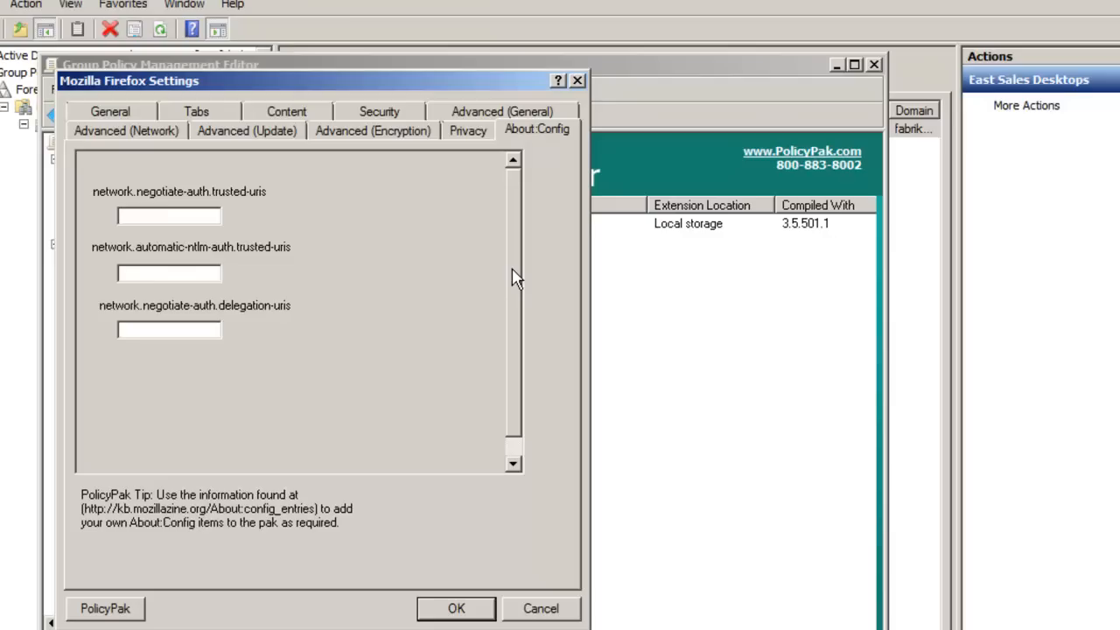
pyautogui.click(168, 329)
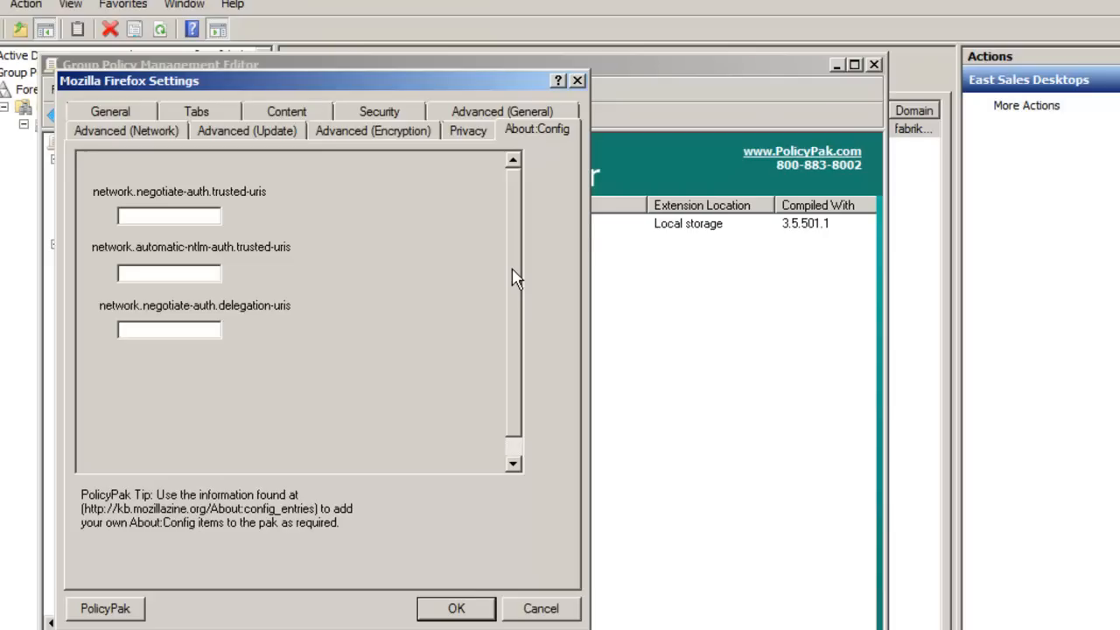
pyautogui.click(167, 216)
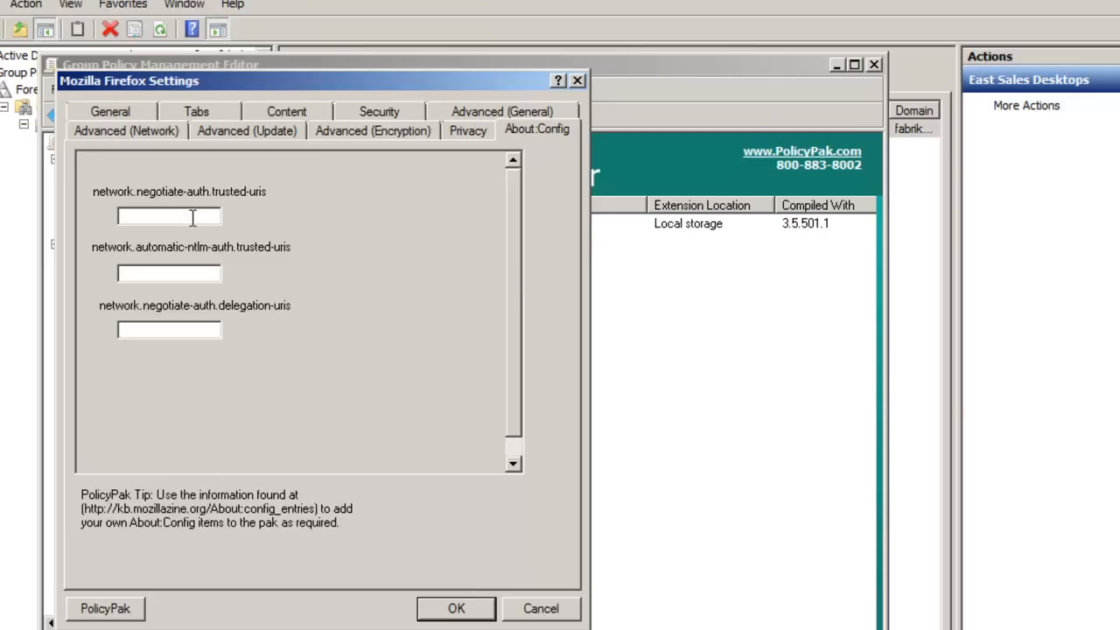
pyautogui.write('w')
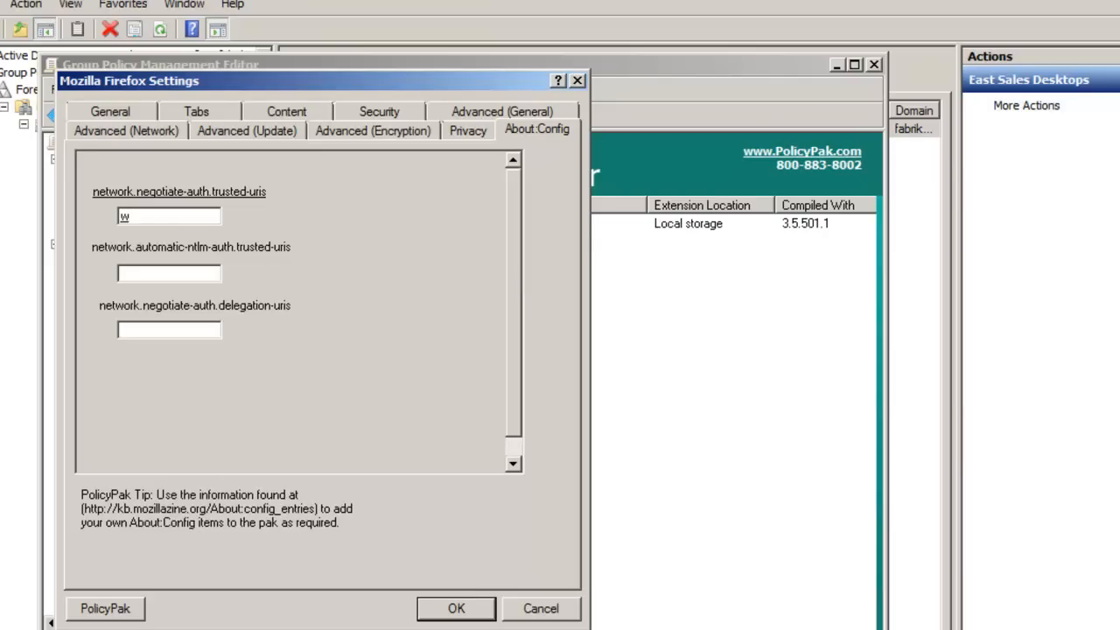
pyautogui.write('ww.a.com')
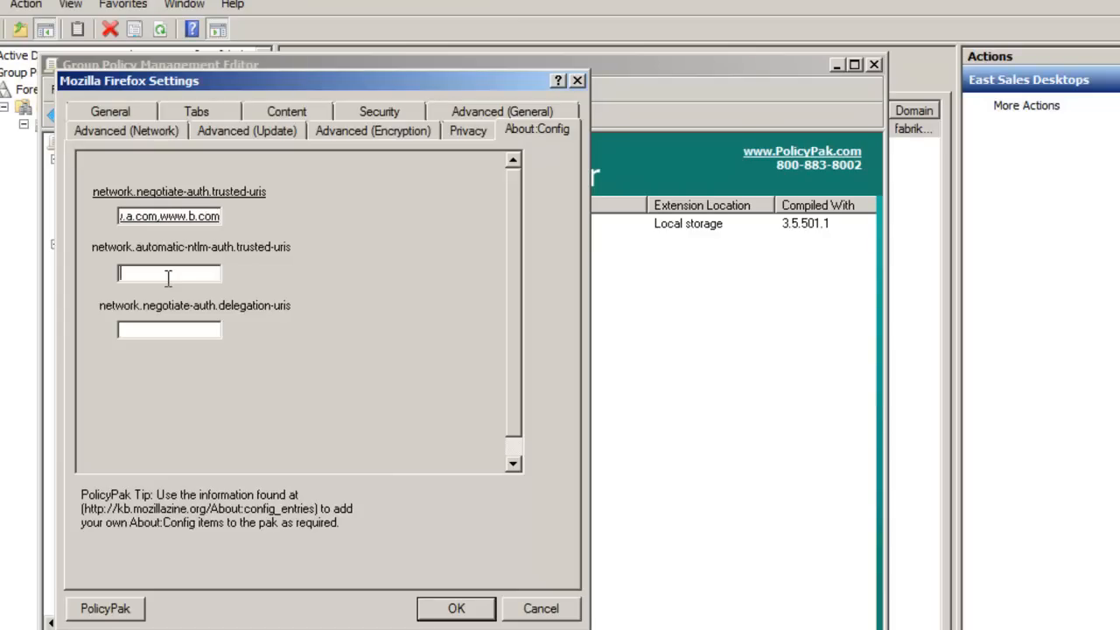
pyautogui.write('www.c.com')
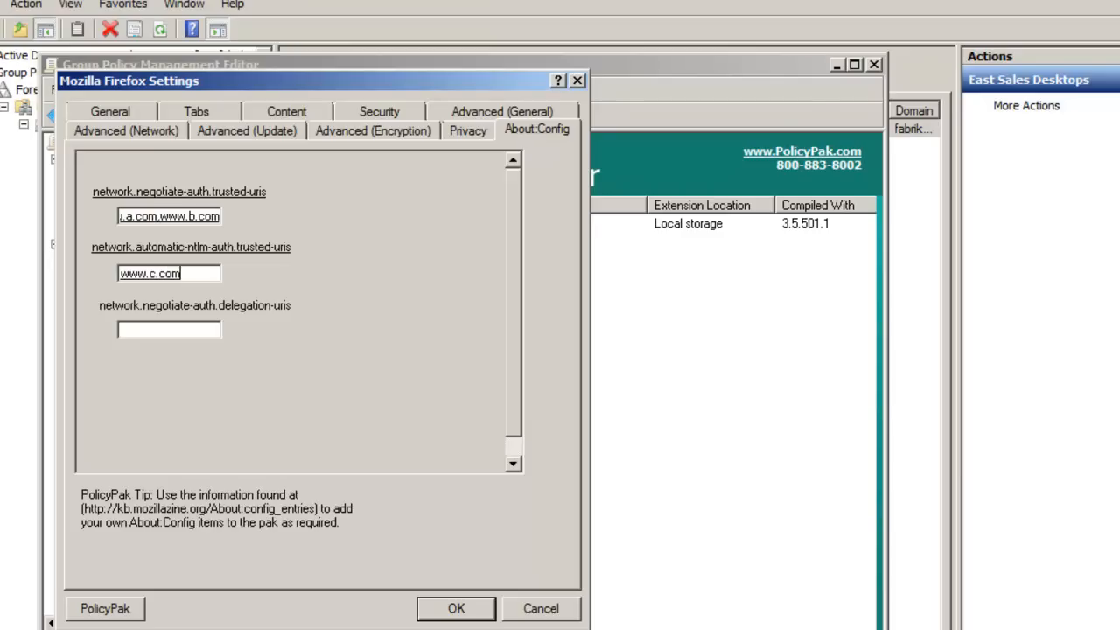
pyautogui.write('www.e.com')
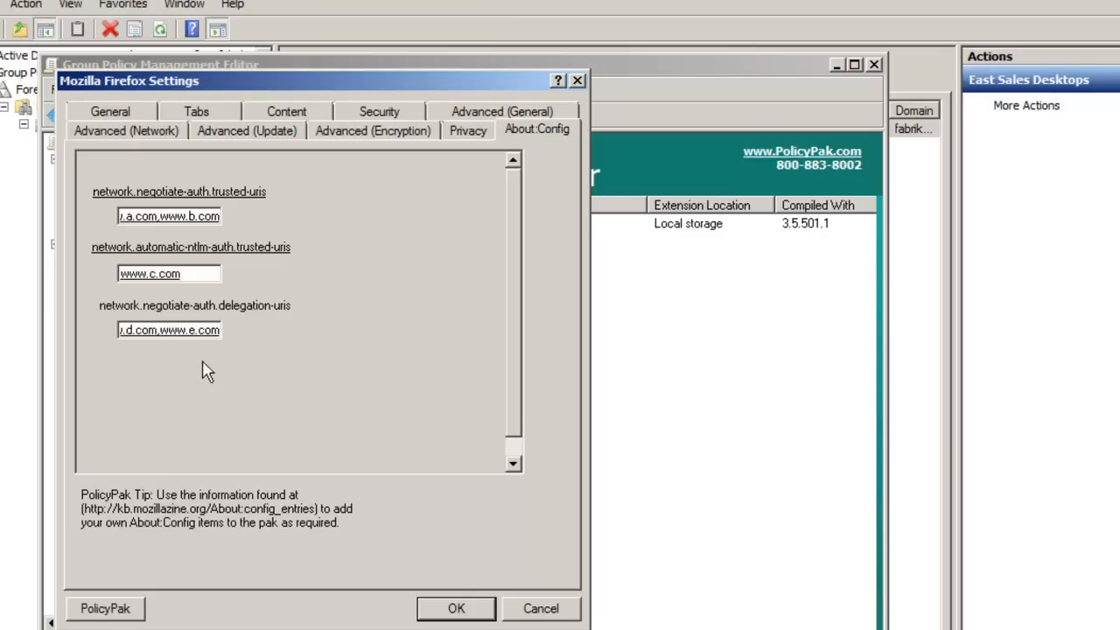
pyautogui.moveTo(456, 608)
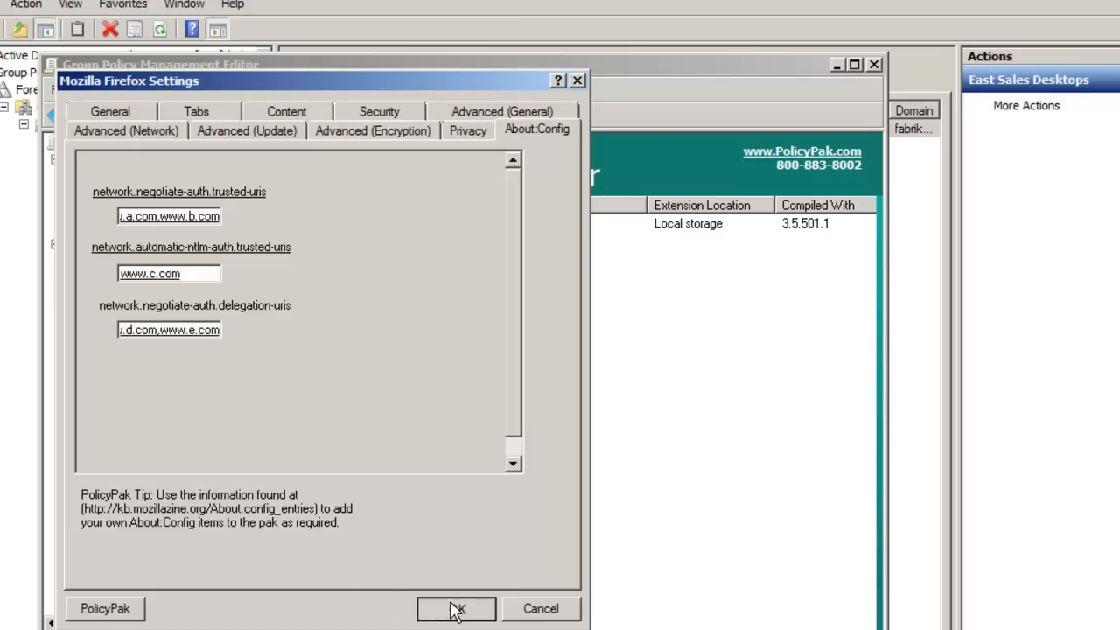
pyautogui.click(454, 608)
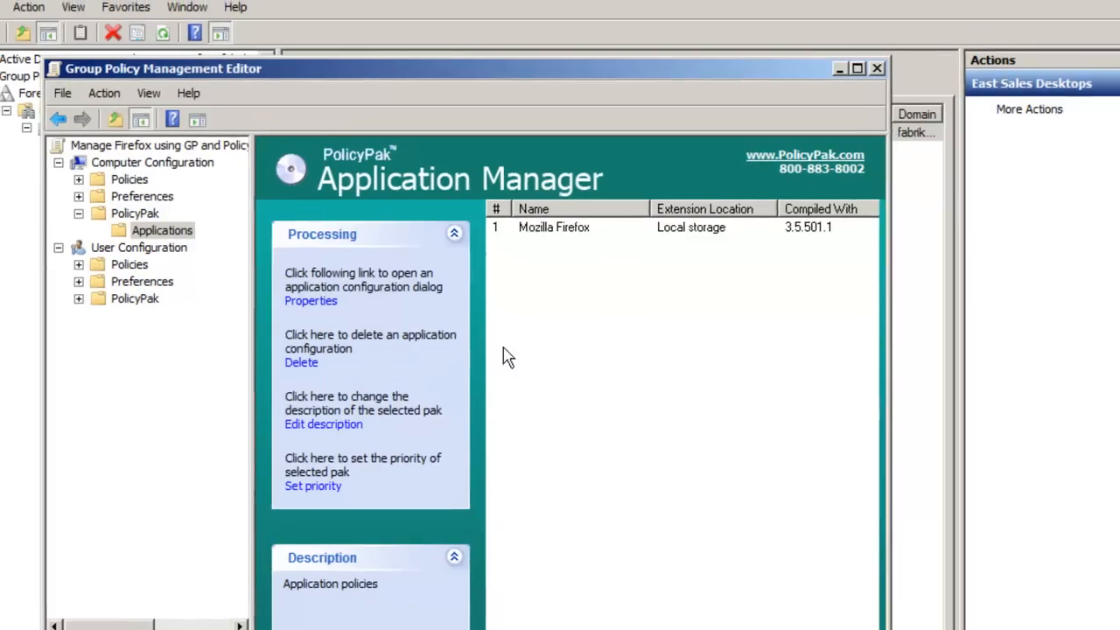
# Step: Switch to the Win7Computer34 virtual machine tab to view its desktop
pyautogui.click(274, 17)
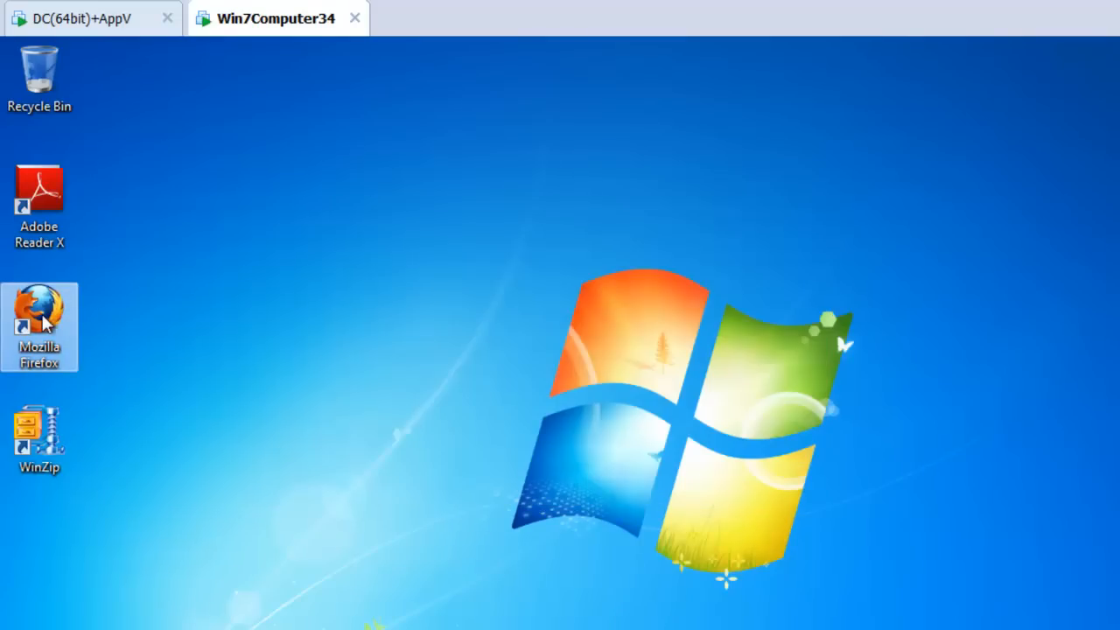
pyautogui.moveTo(369, 304)
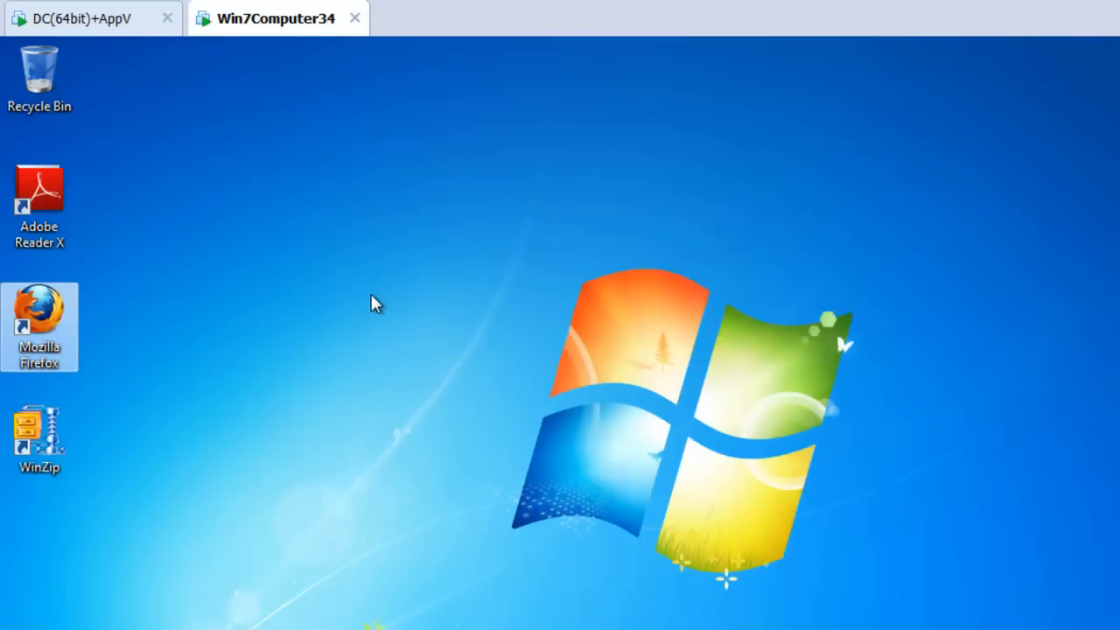
# Step: Launch Firefox, accept the about:config warning, and filter preferences by 'uris'
pyautogui.doubleClick(38, 315)
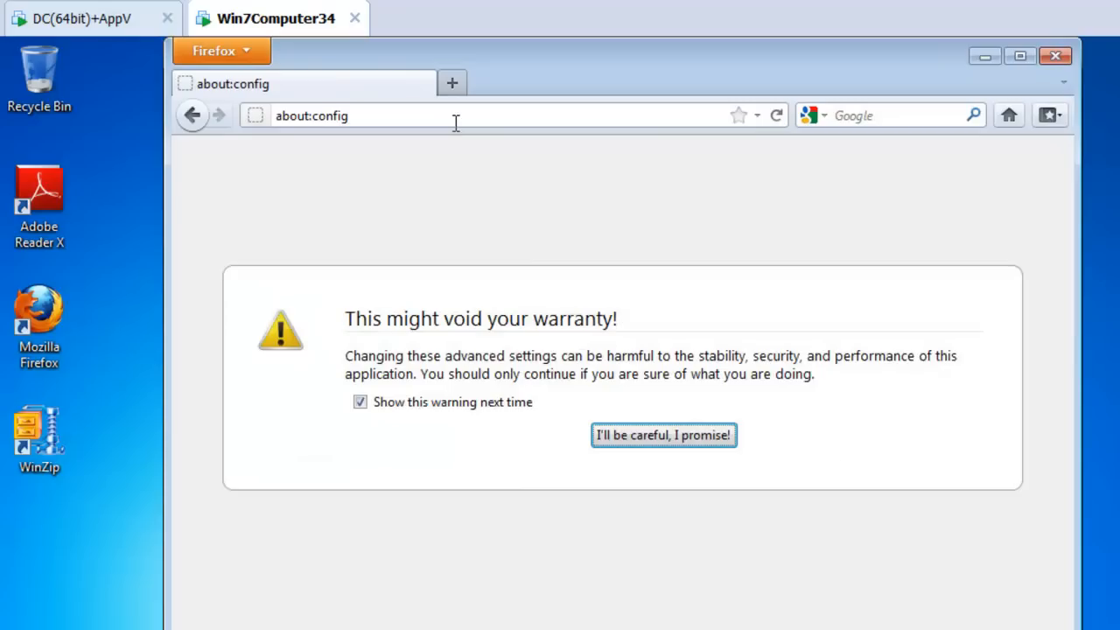
pyautogui.click(663, 434)
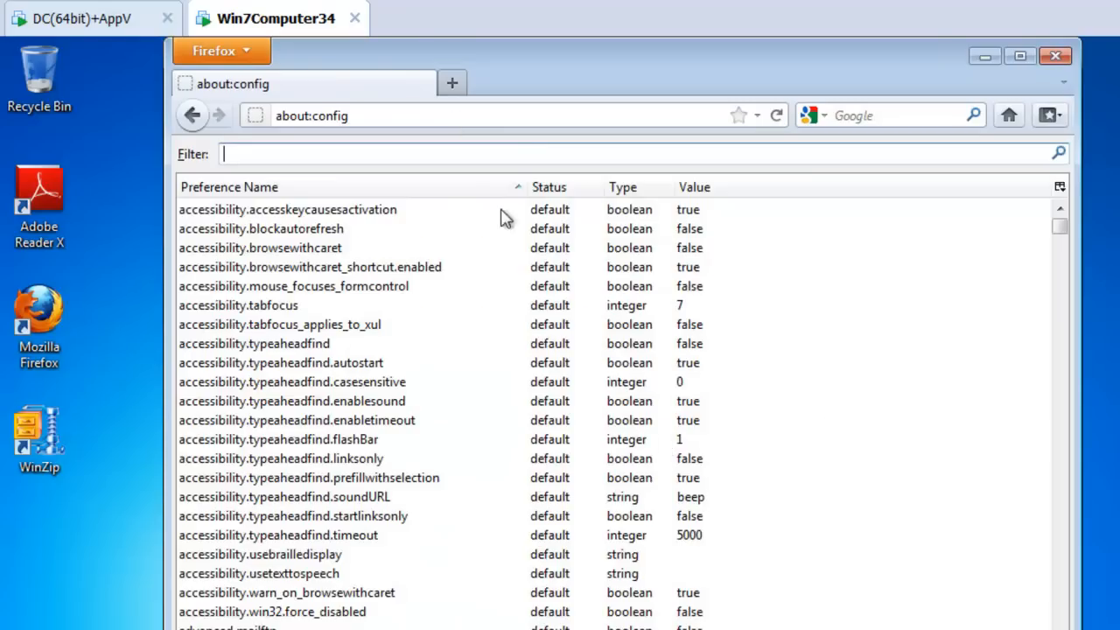
pyautogui.write('uris')
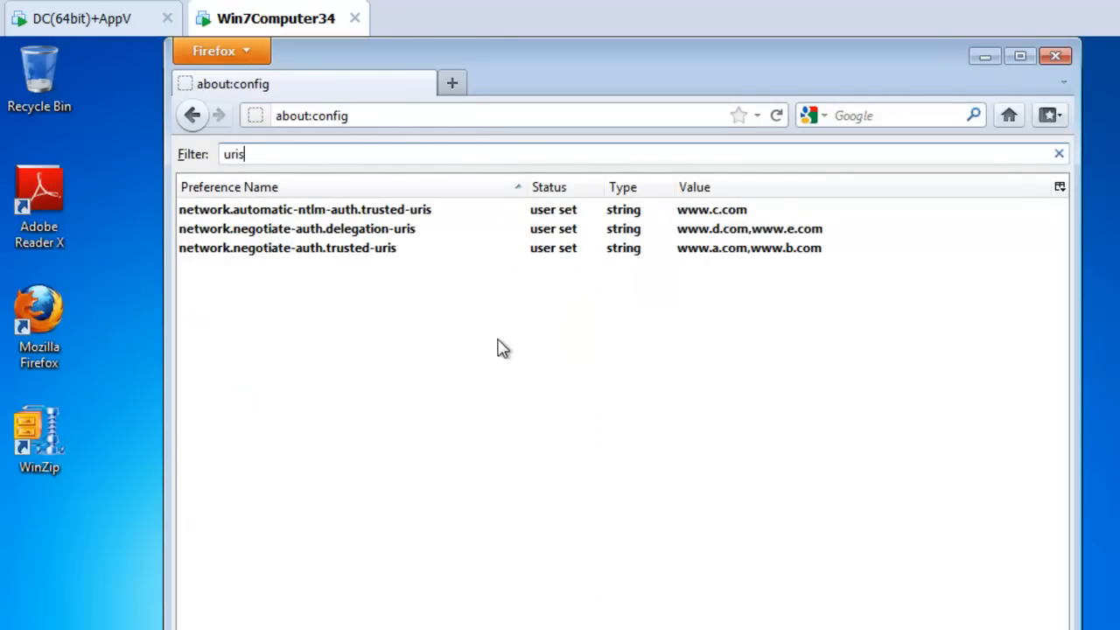
pyautogui.moveTo(513, 421)
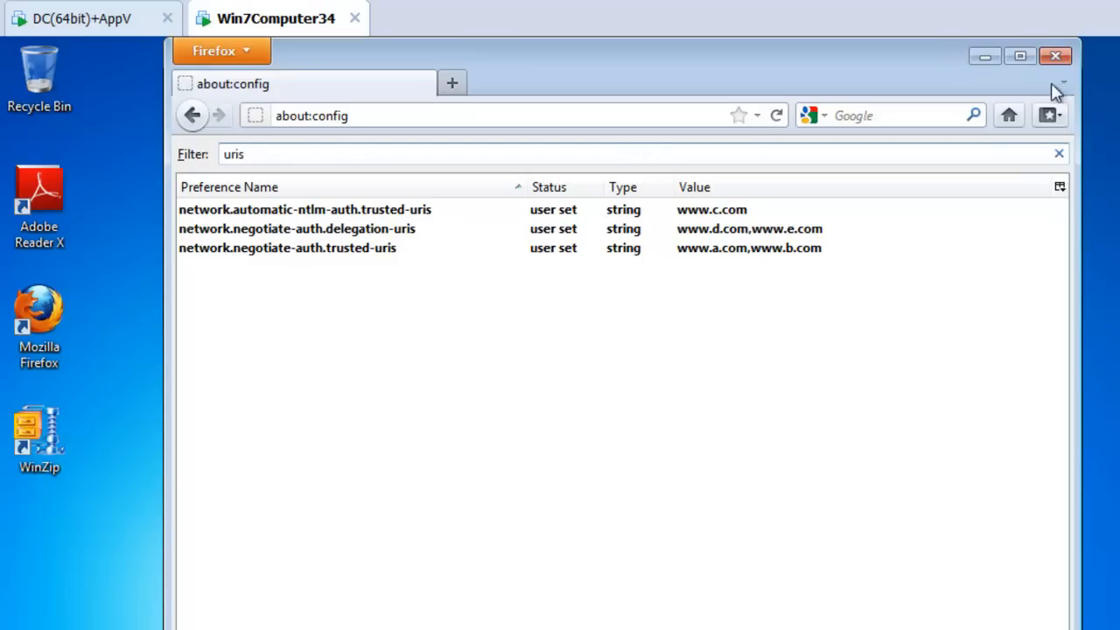
# Step: Close Firefox after verifying the user-set trusted-URI values
pyautogui.click(1052, 55)
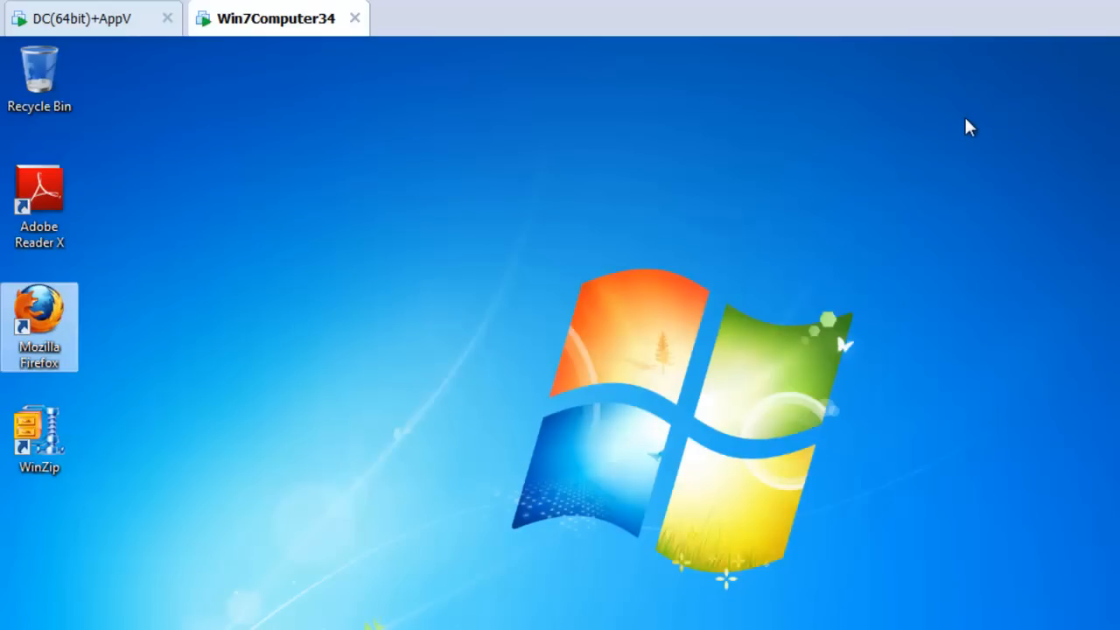